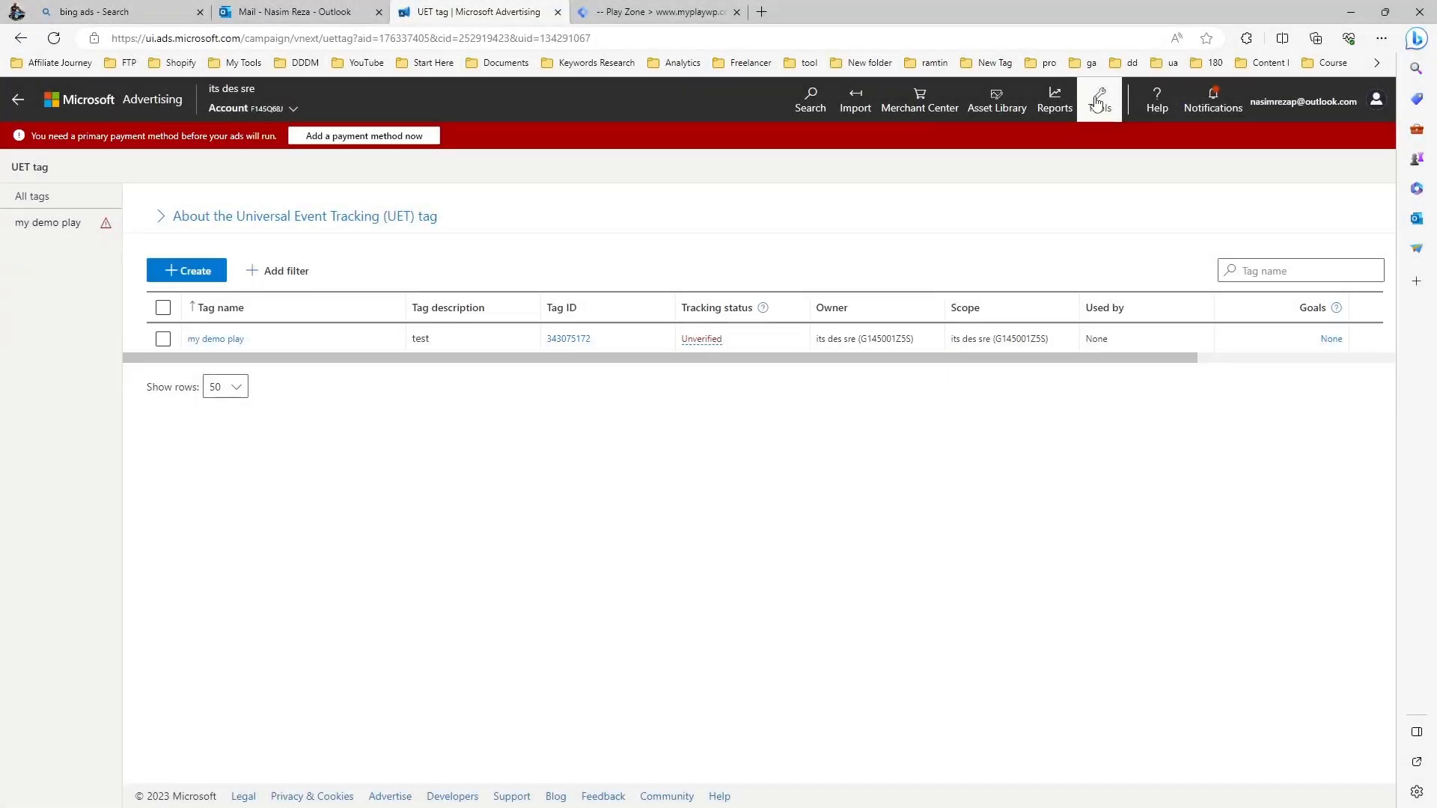
- Reveal the Tools menu listing the advertising and conversion tracking tools
left_click(1099, 99)
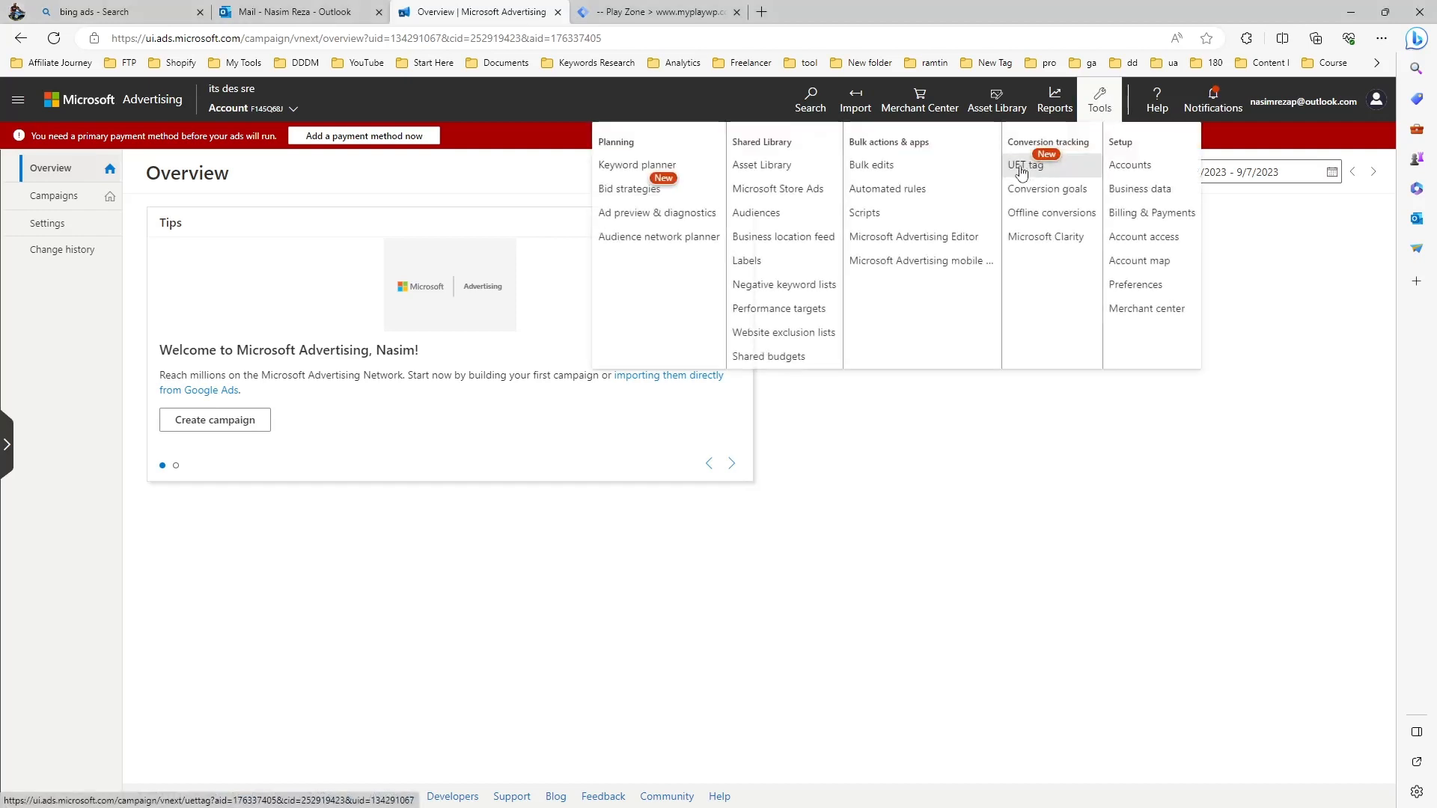
- View the UET tag page, then go to the Conversion goals page via Tools
left_click(1024, 169)
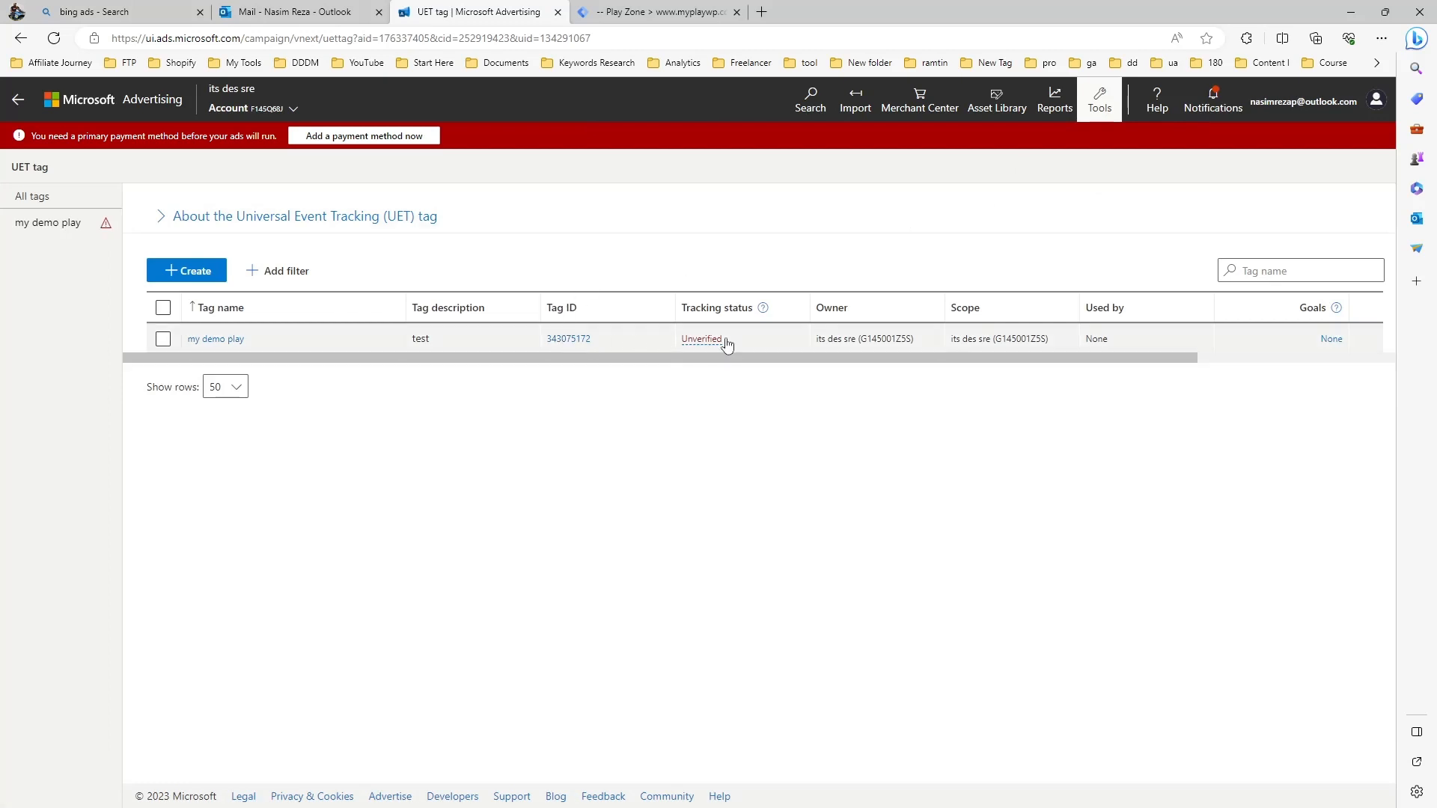
left_click(1099, 99)
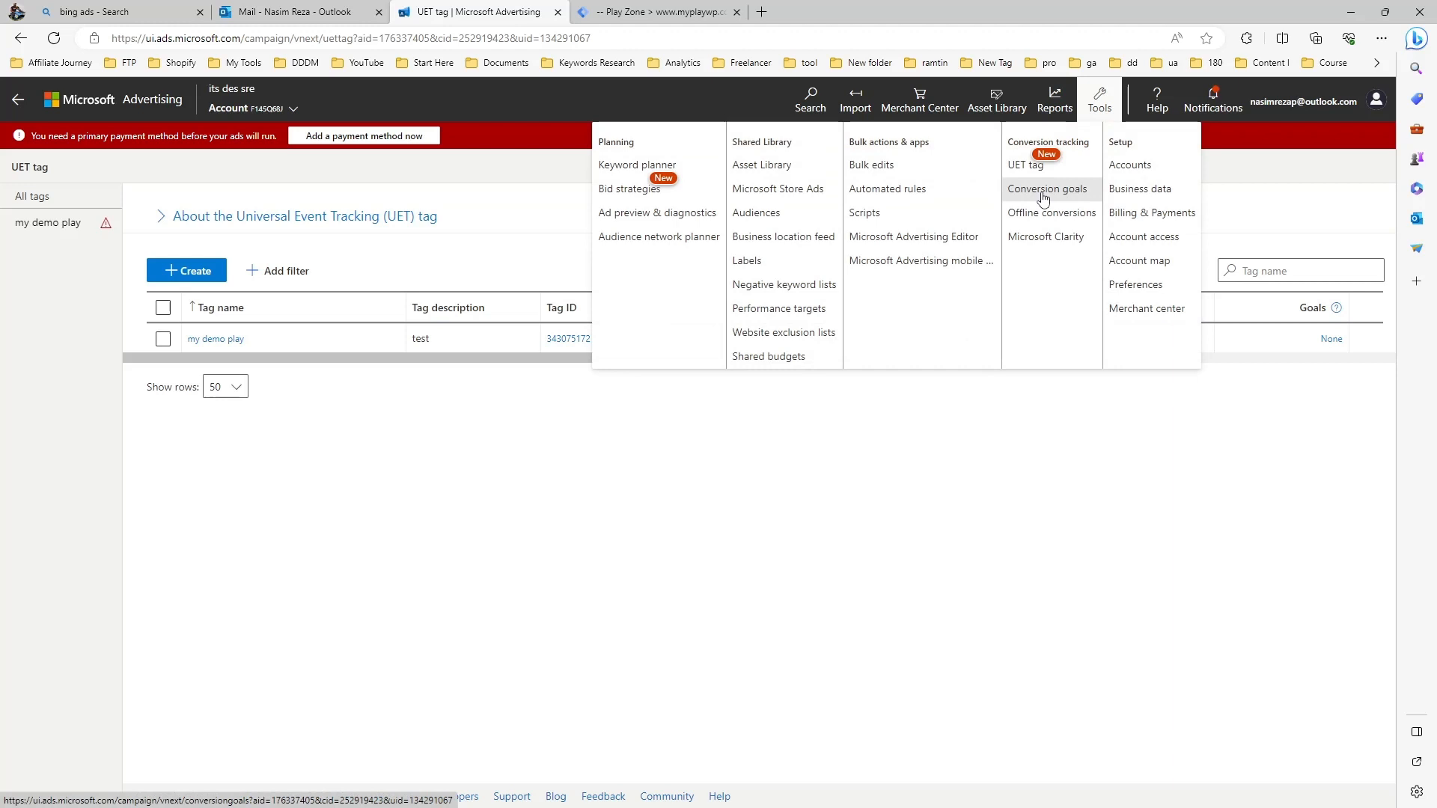
left_click(1046, 188)
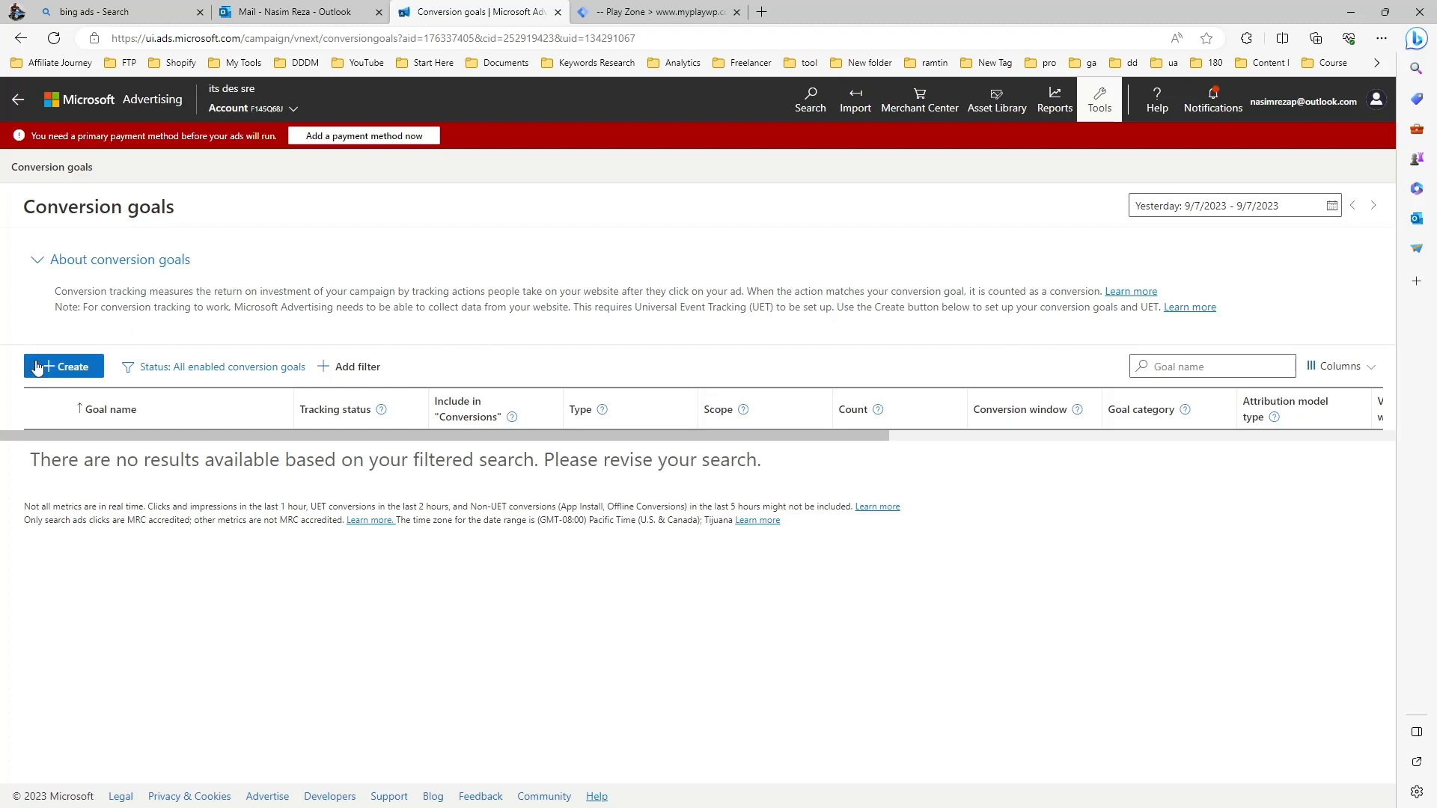
- Start a new conversion goal tracking Website conversions
left_click(63, 367)
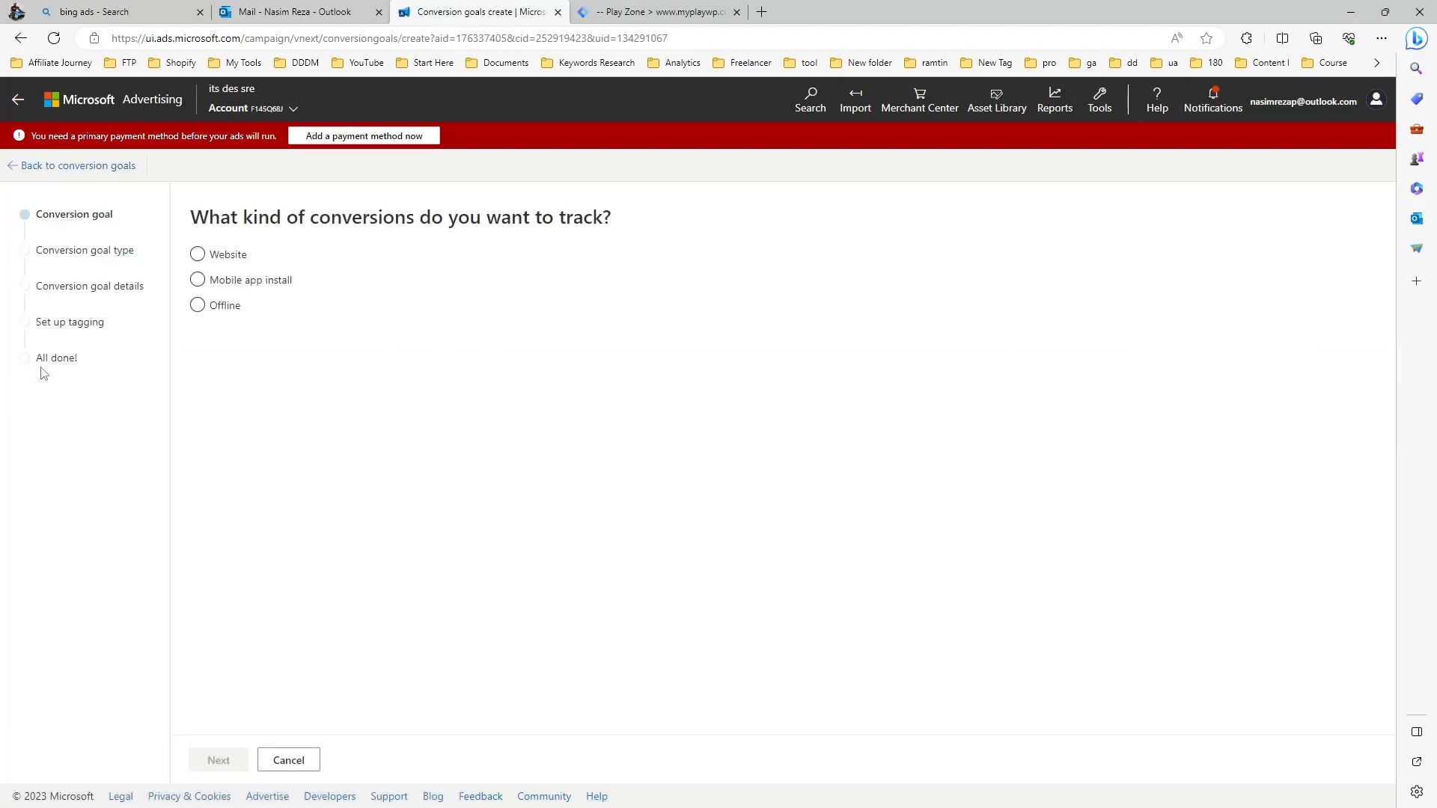
left_click(197, 255)
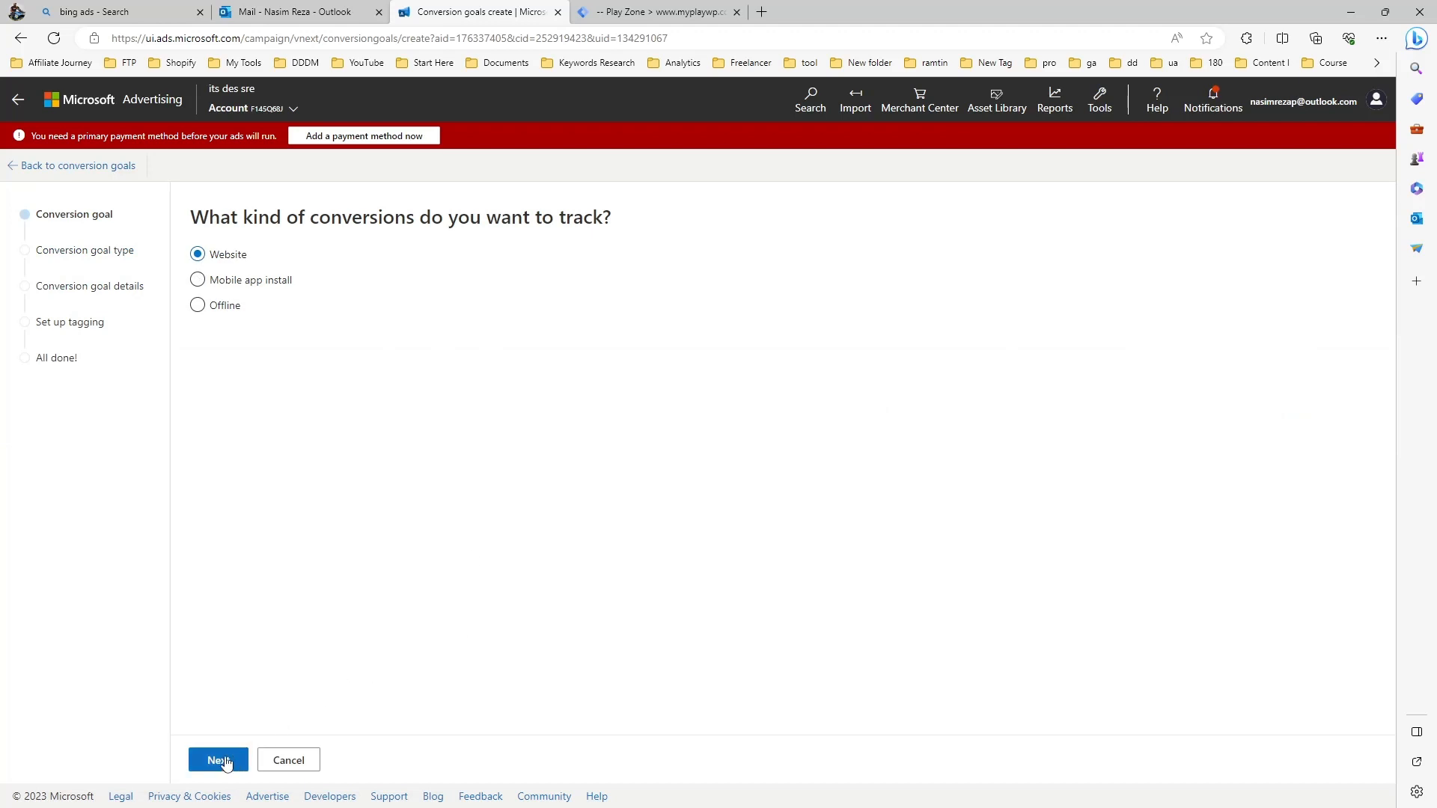
left_click(219, 760)
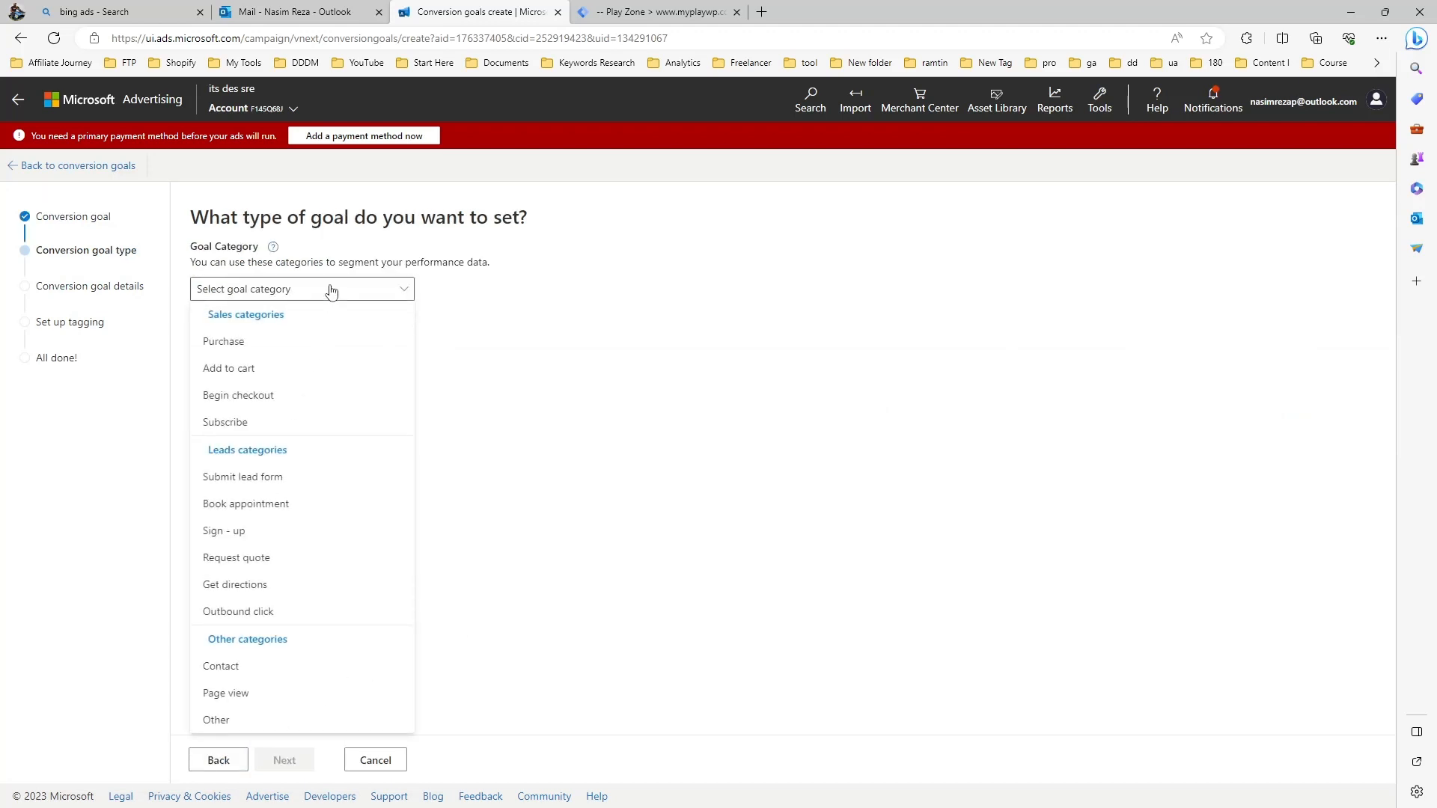
mouse_move(225, 422)
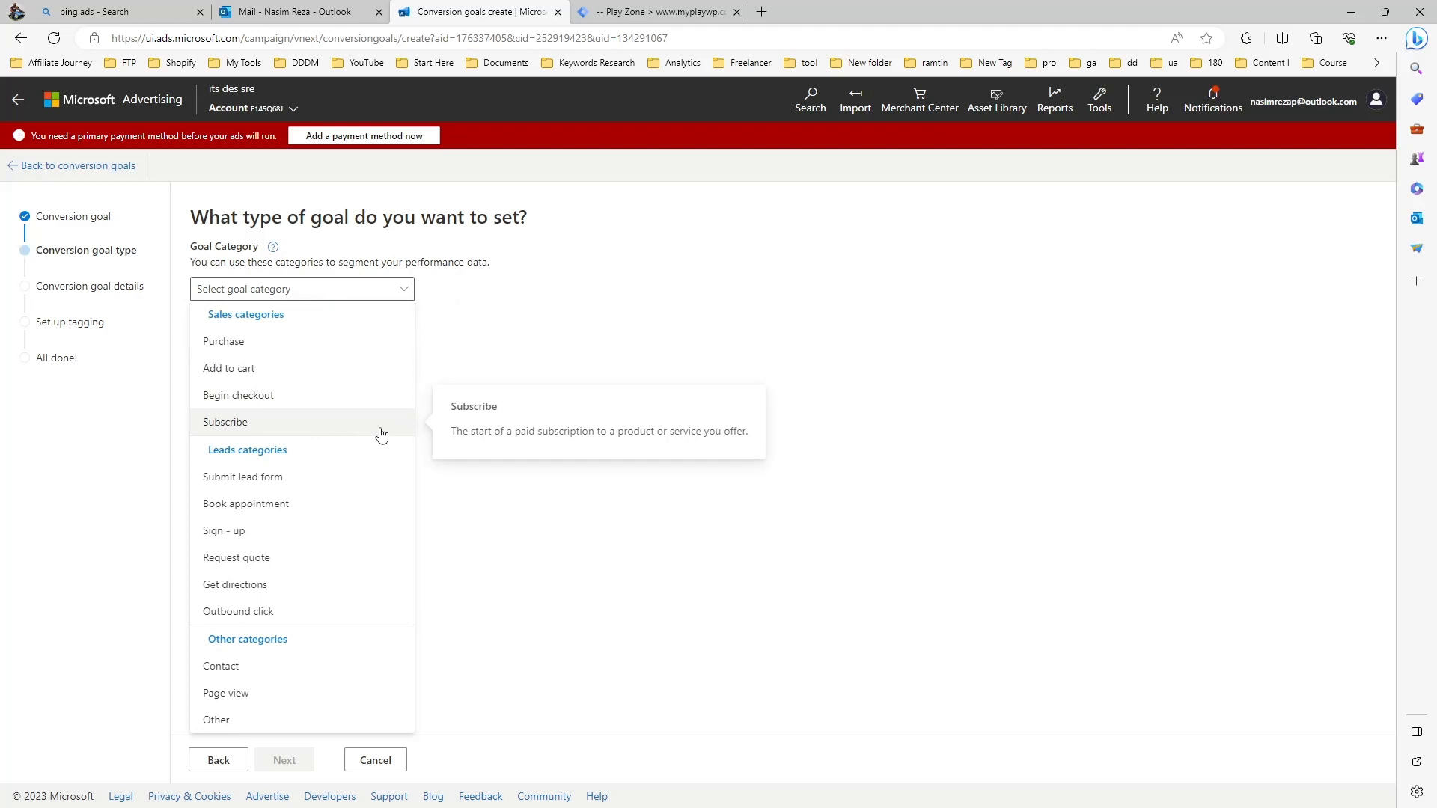
mouse_move(320, 484)
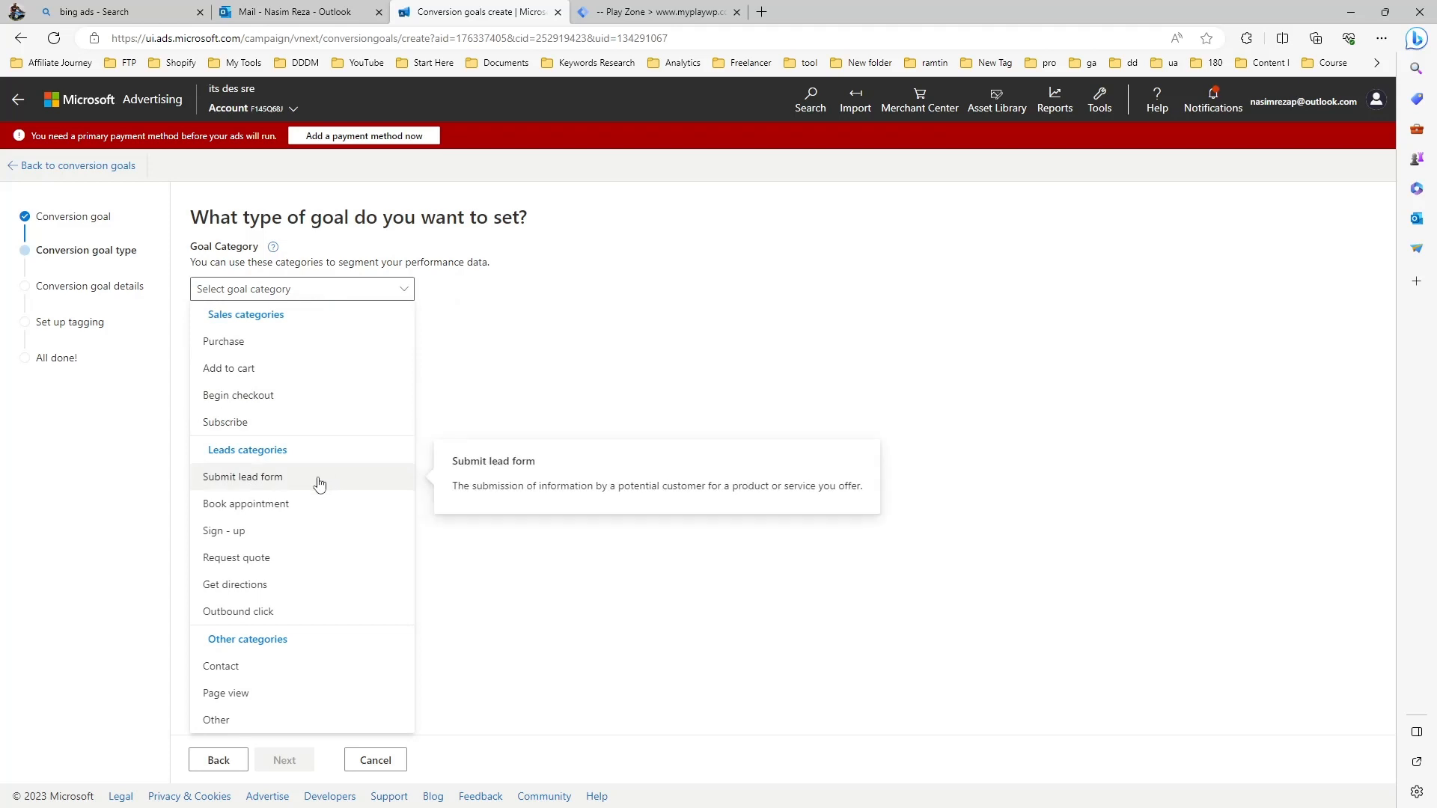
- Set the goal category to Submit lead form with Event type and continue
left_click(242, 476)
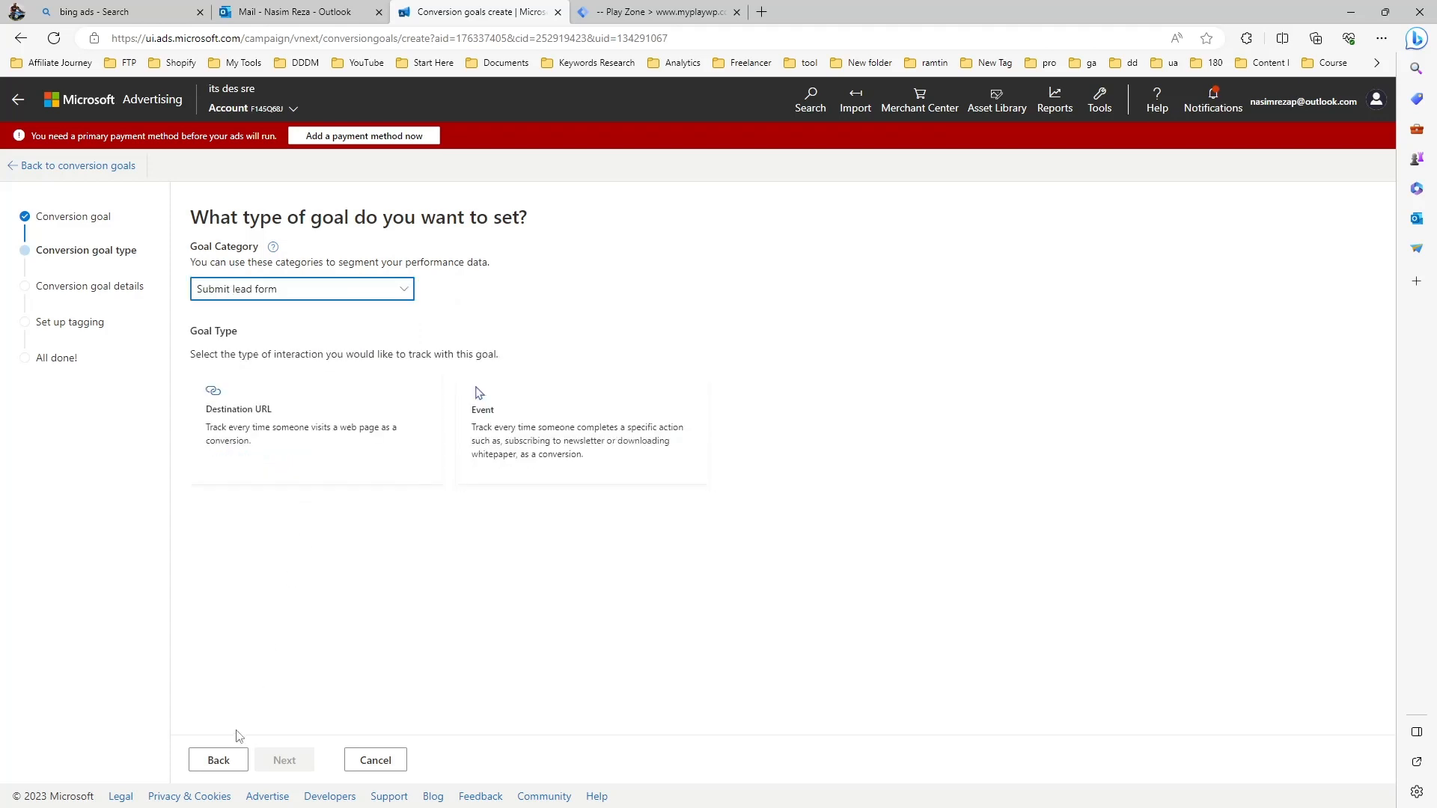
left_click(583, 426)
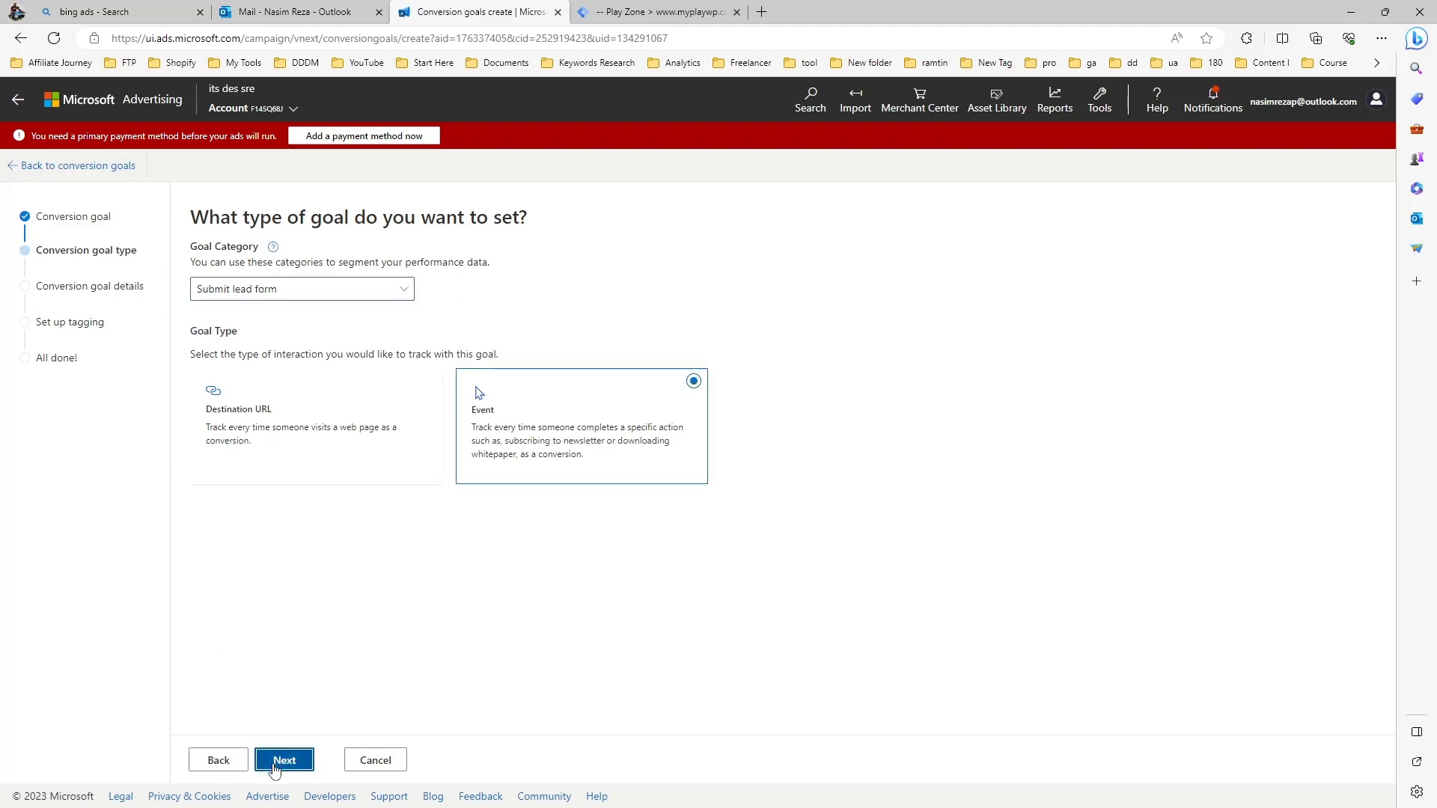
left_click(284, 760)
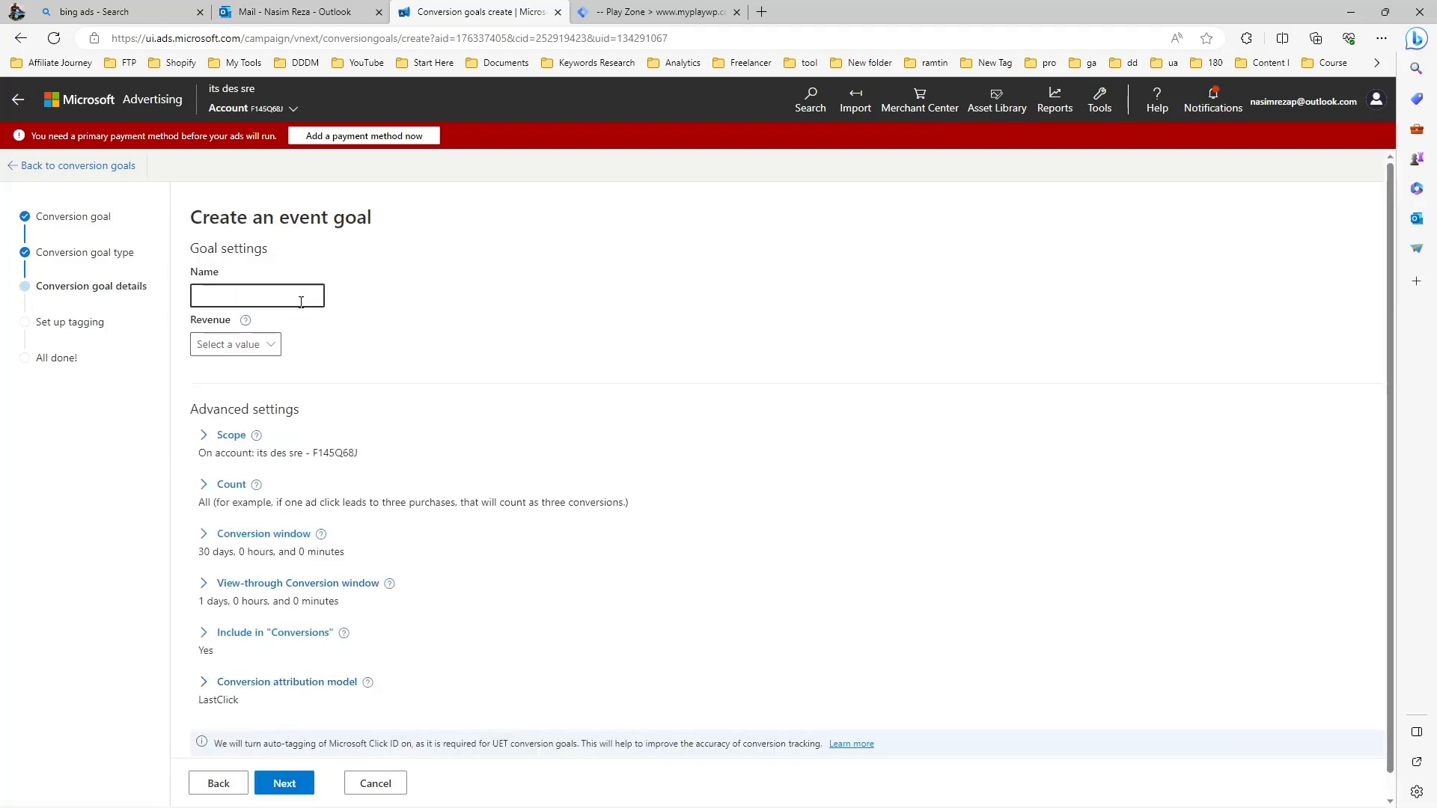
- Name the goal 'lead' and set Revenue to Don't assign a value
left_click(256, 295)
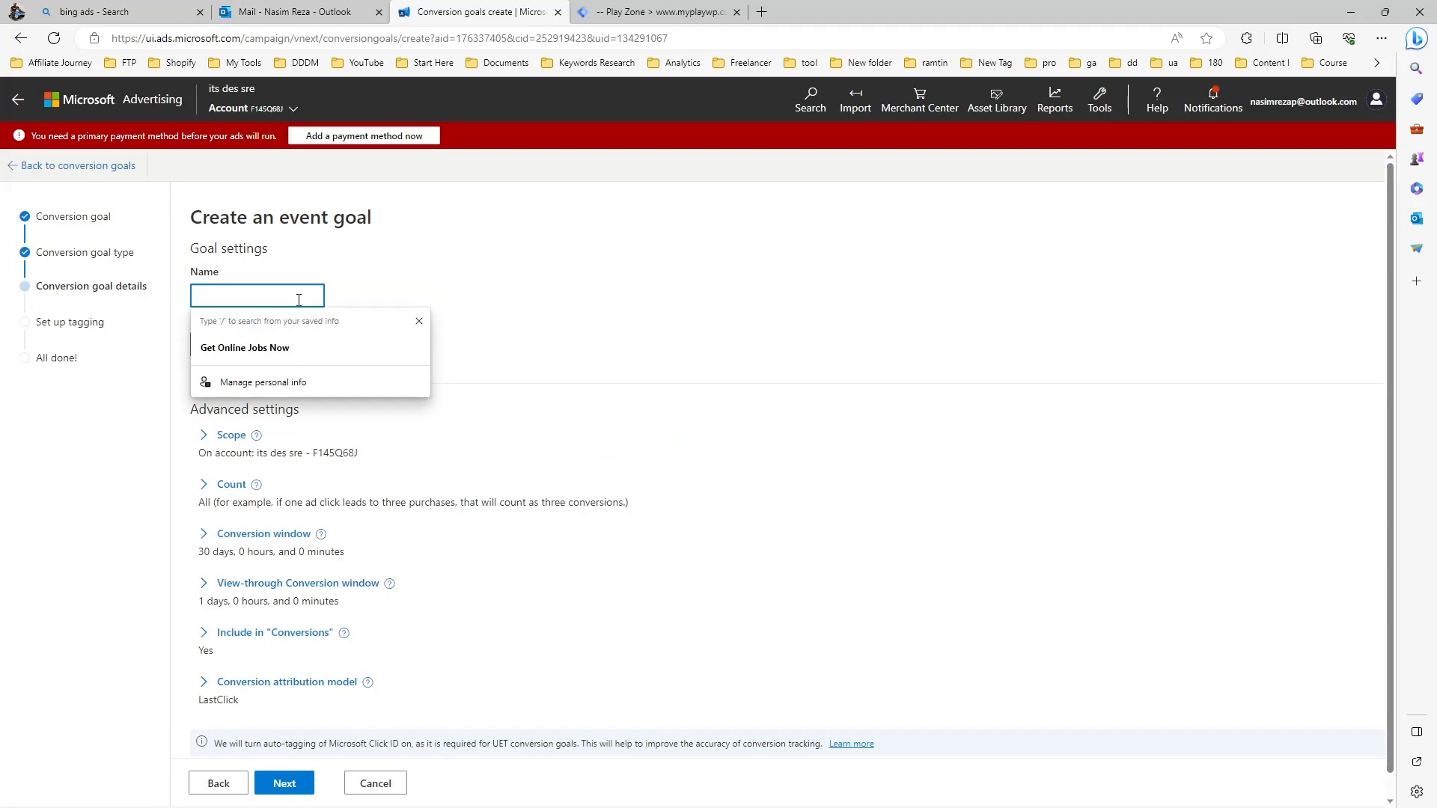
type("lead")
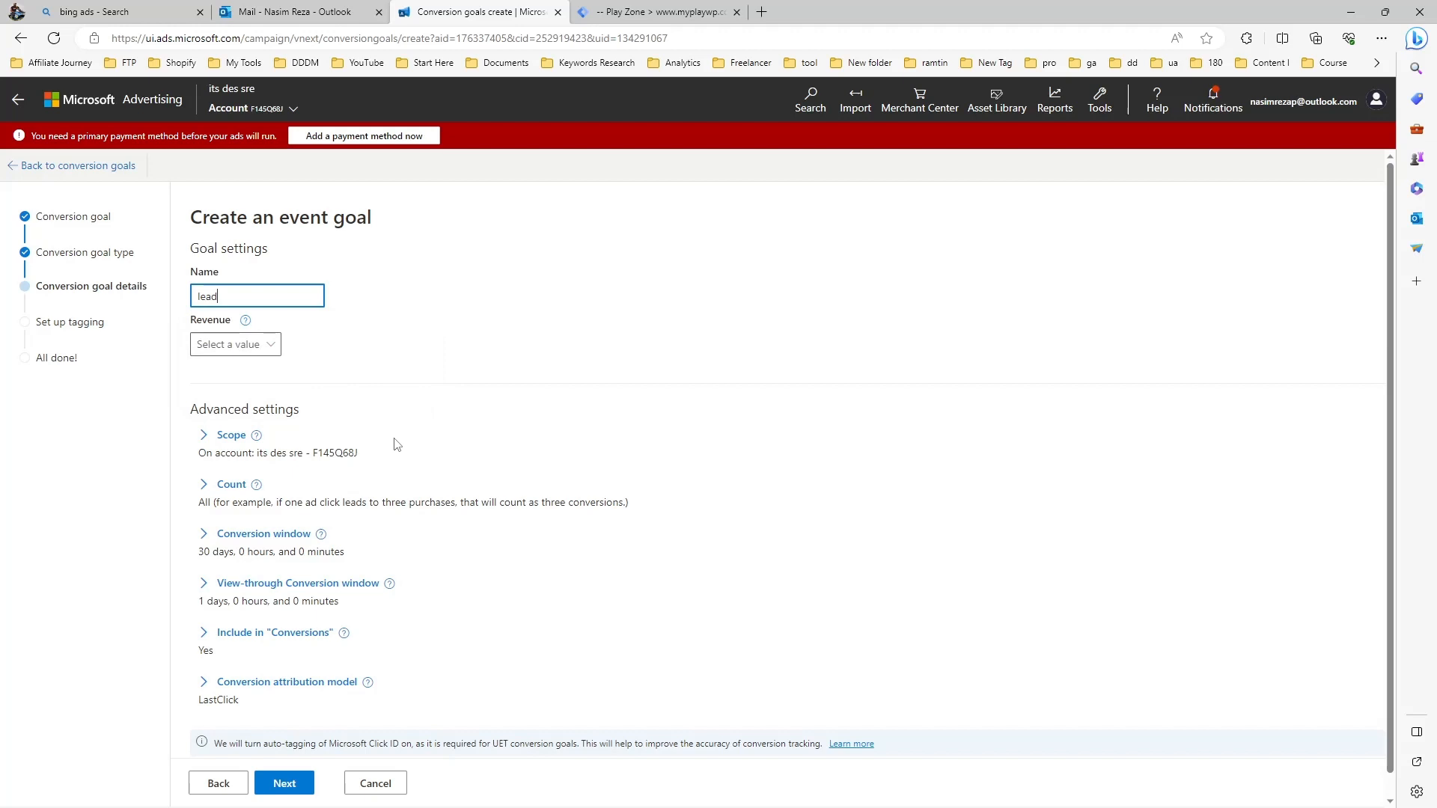
left_click(235, 344)
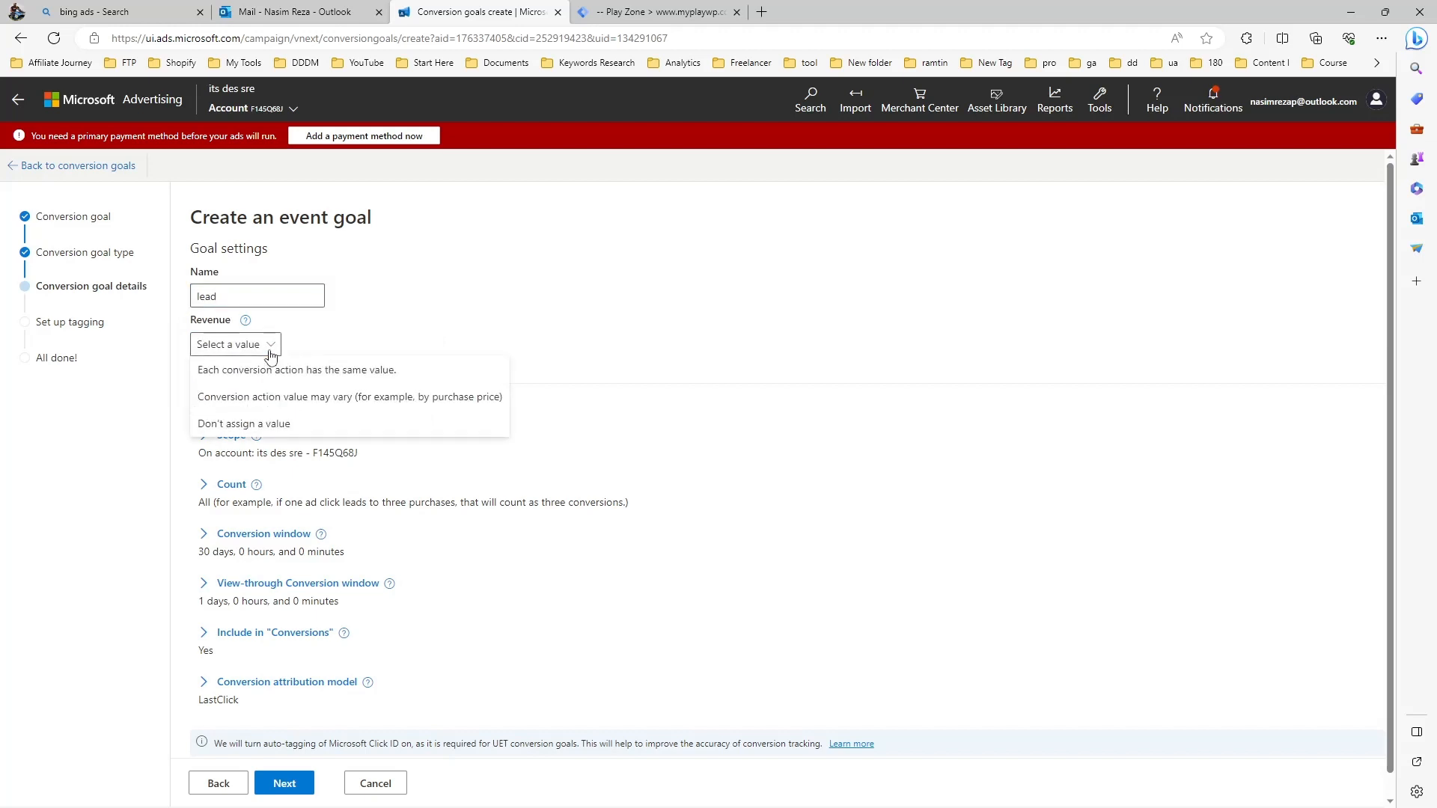
left_click(242, 424)
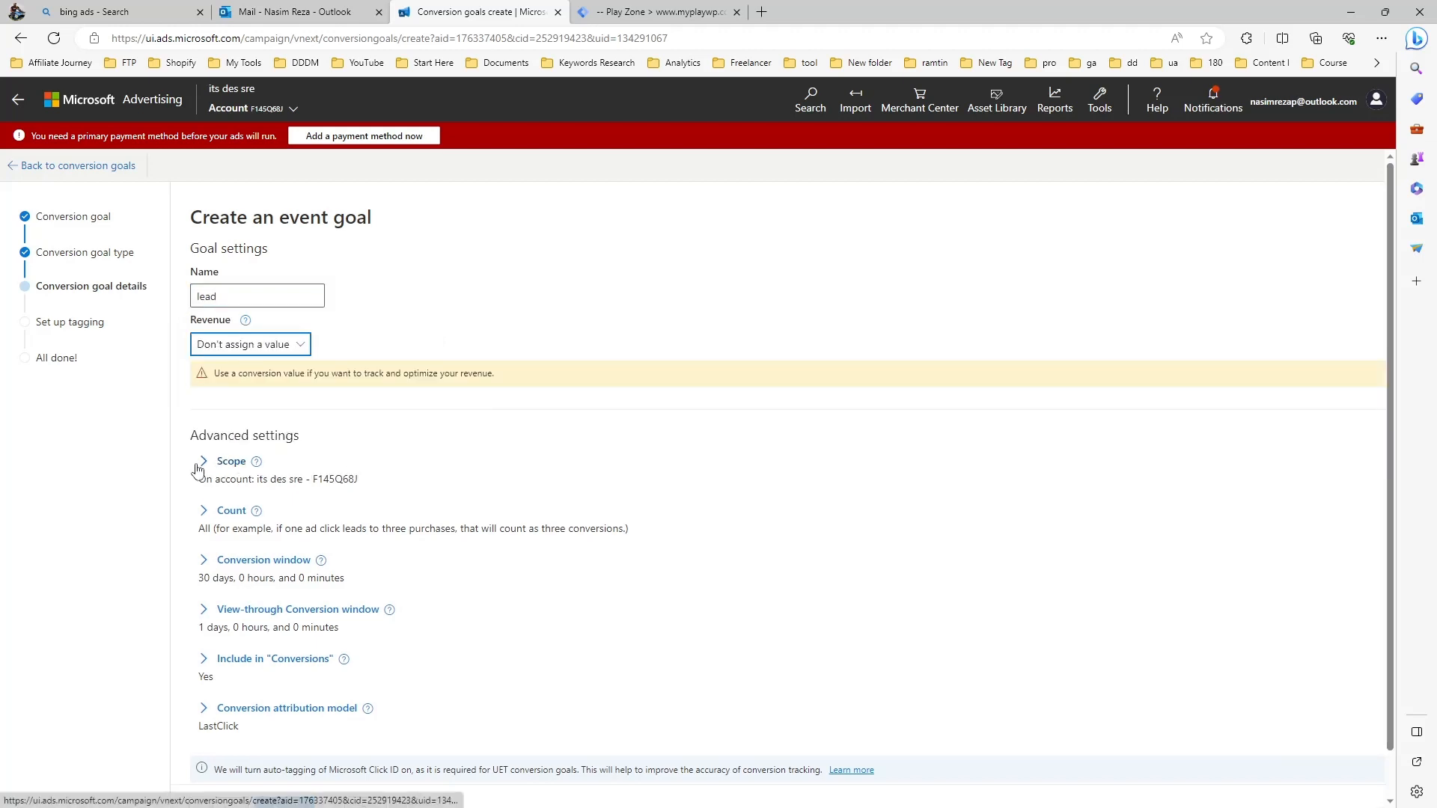
- Set the goal scope to Across all accounts and continue to tagging setup
left_click(203, 461)
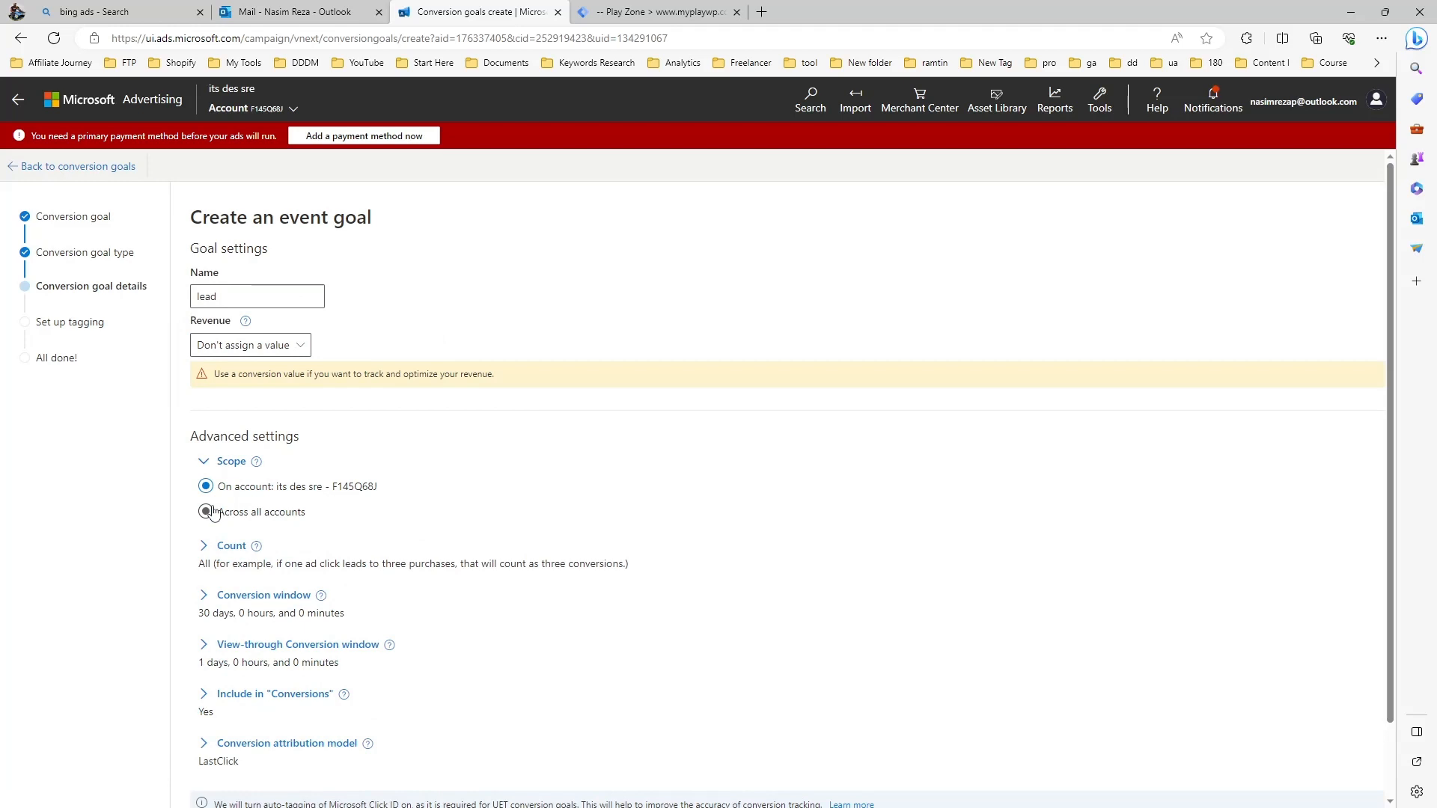
left_click(205, 512)
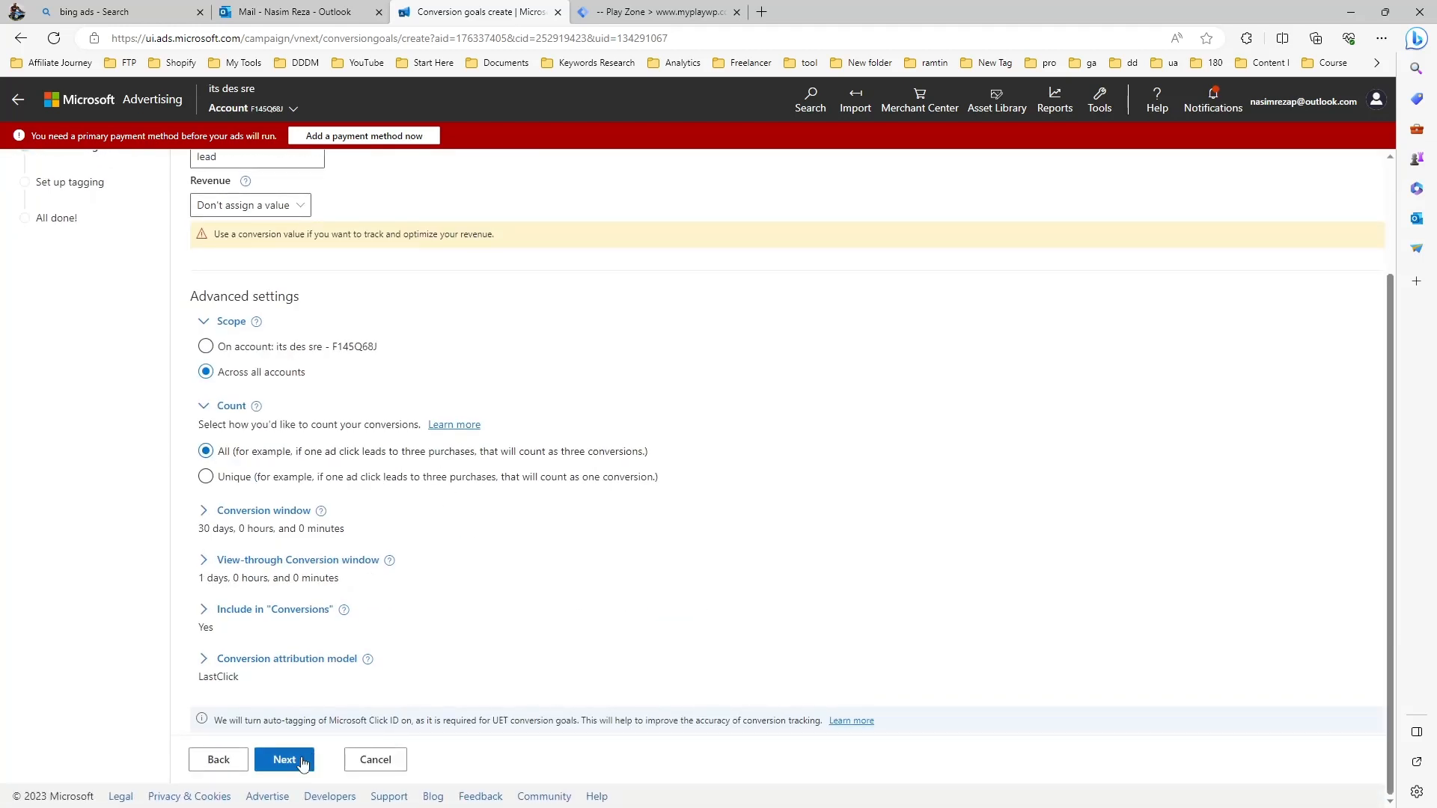
left_click(285, 759)
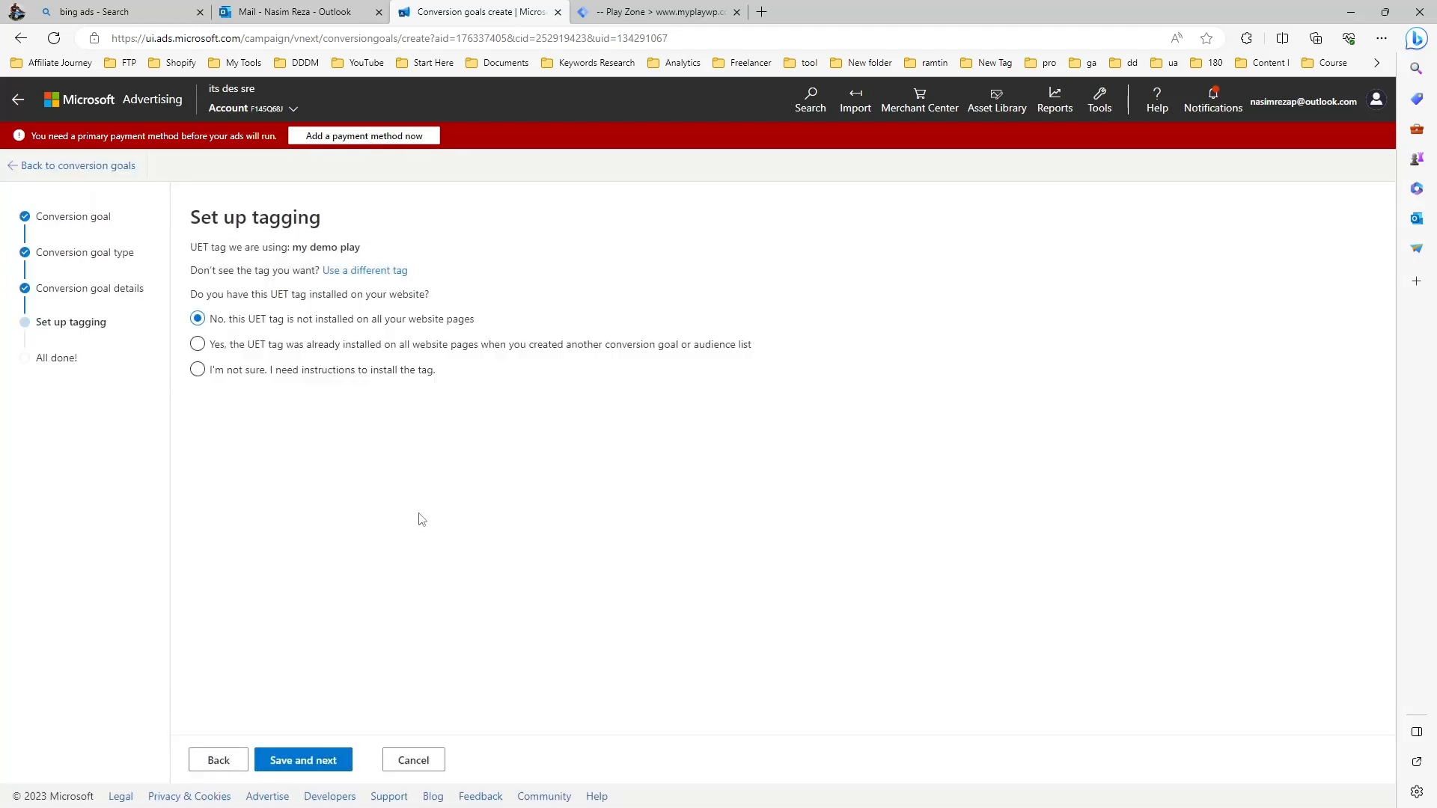
mouse_move(362, 337)
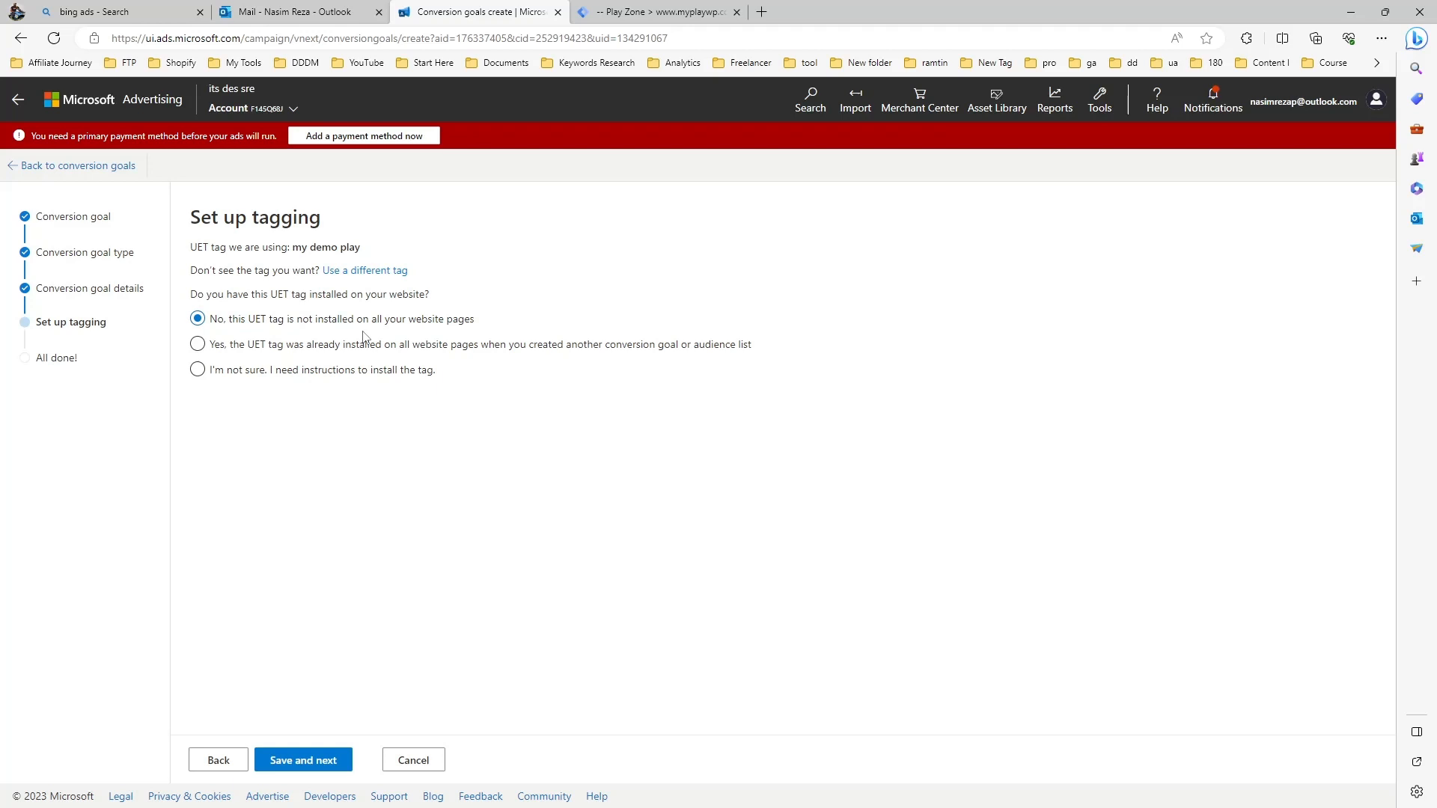
- Record the UET tag as already installed on all pages and choose Manual installation
left_click(198, 345)
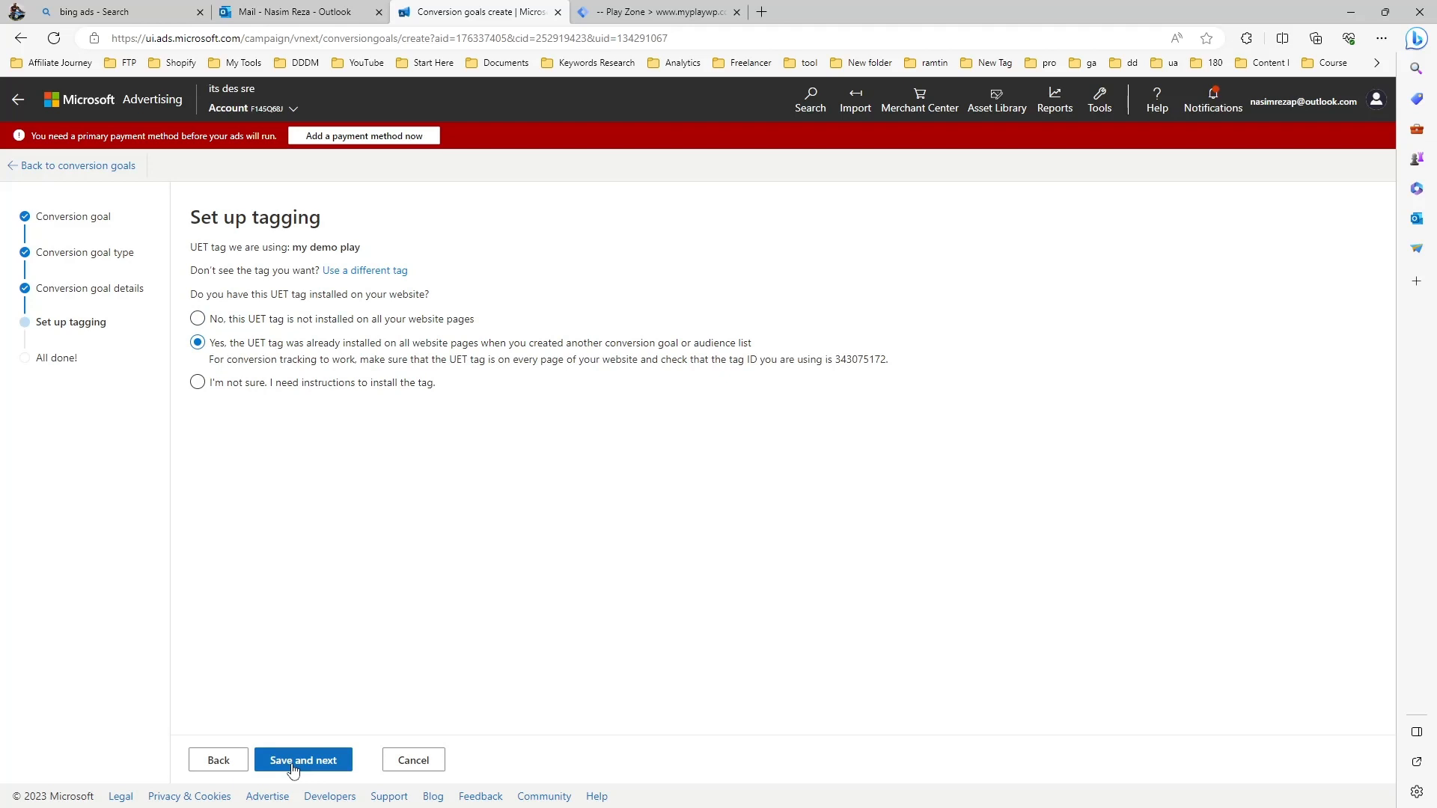
left_click(302, 760)
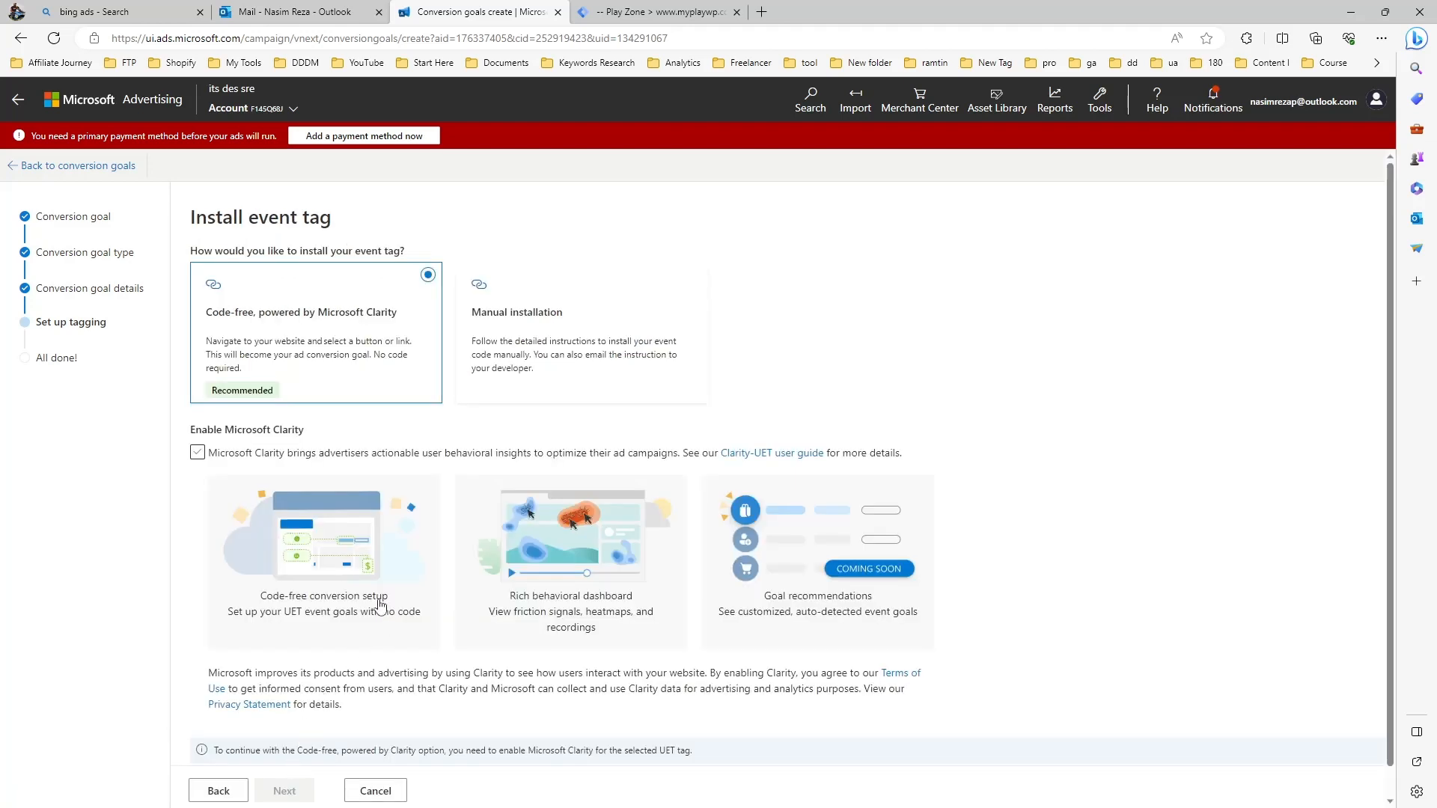
left_click(196, 452)
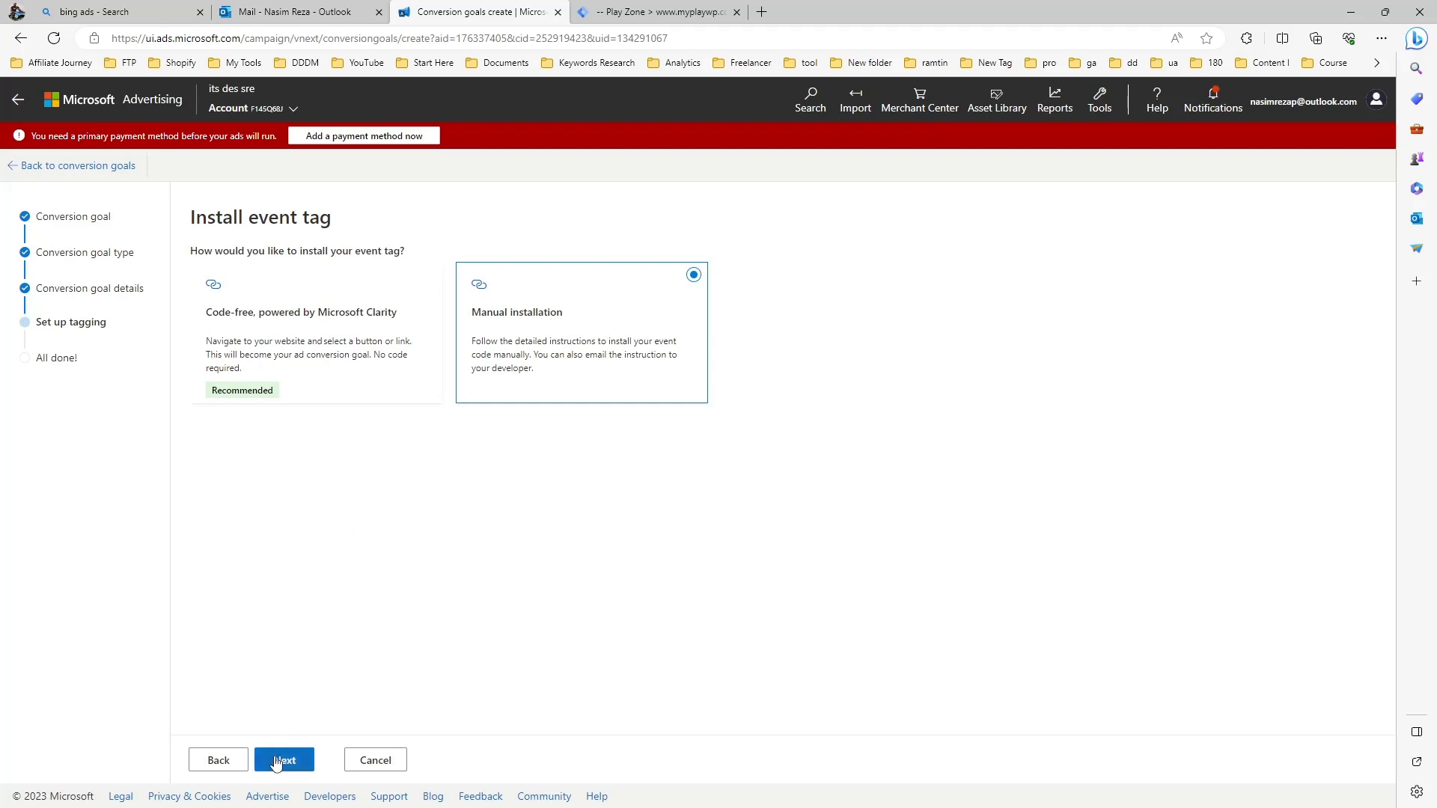
- Set the action condition to Contains, track the event on page load, and save
left_click(285, 761)
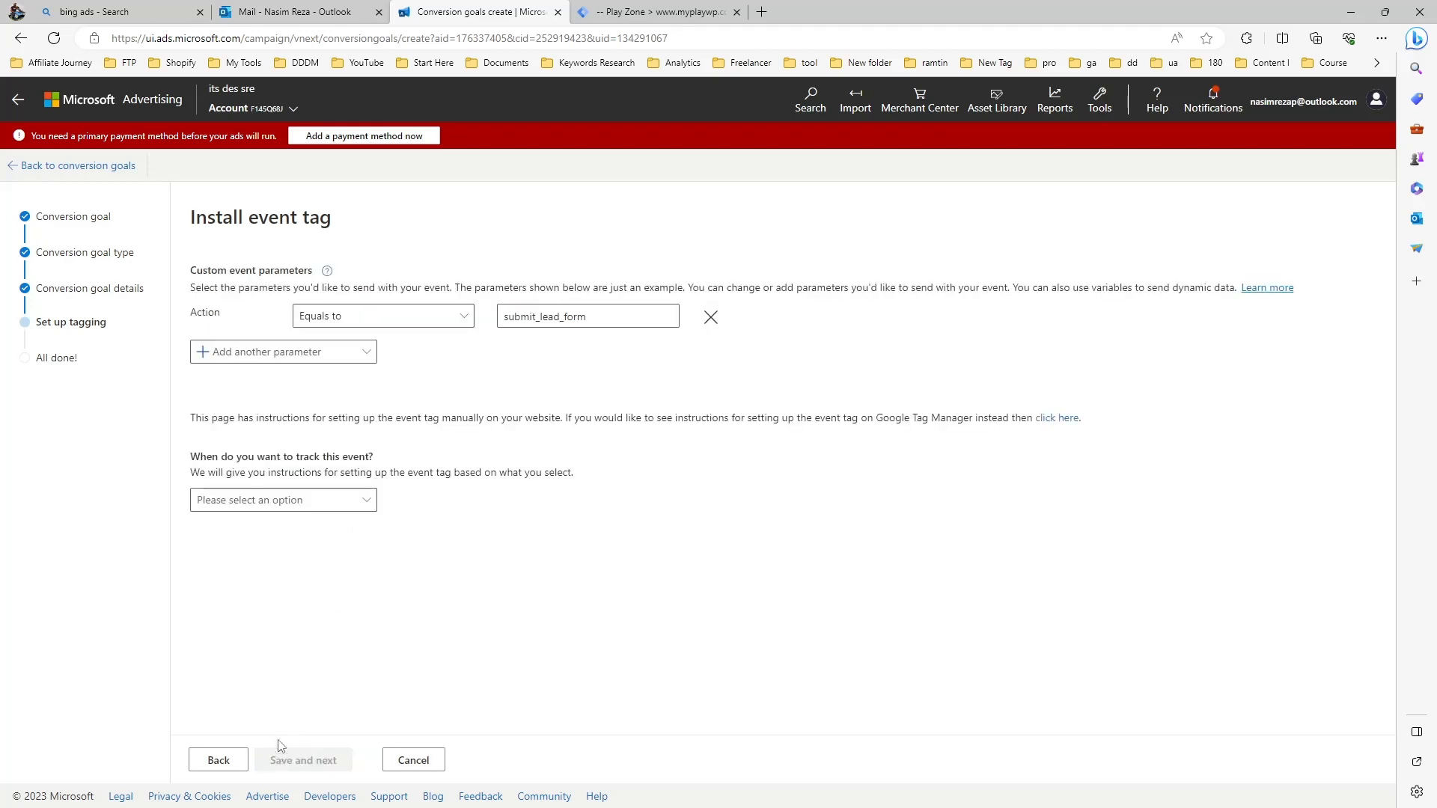
mouse_move(449, 323)
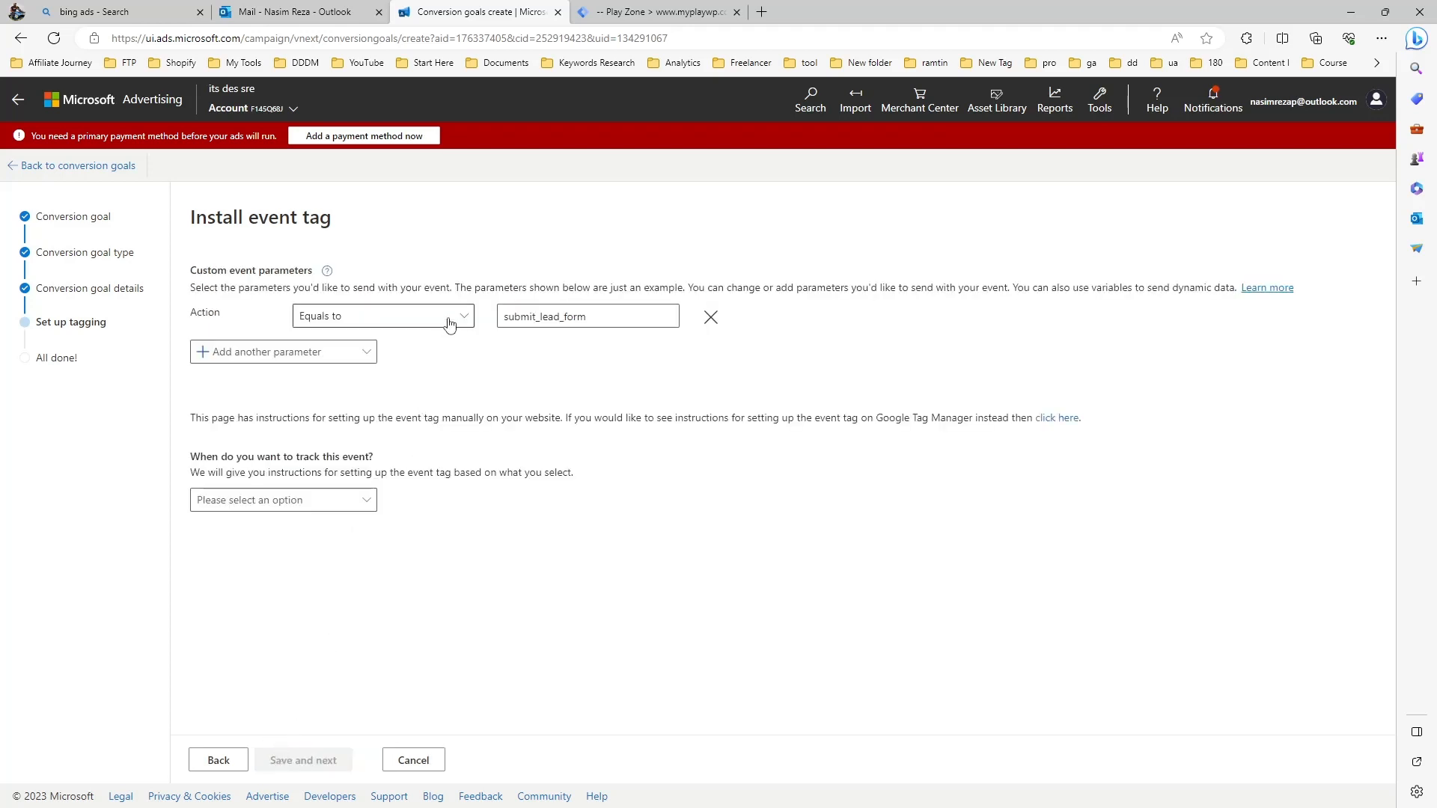
left_click(382, 316)
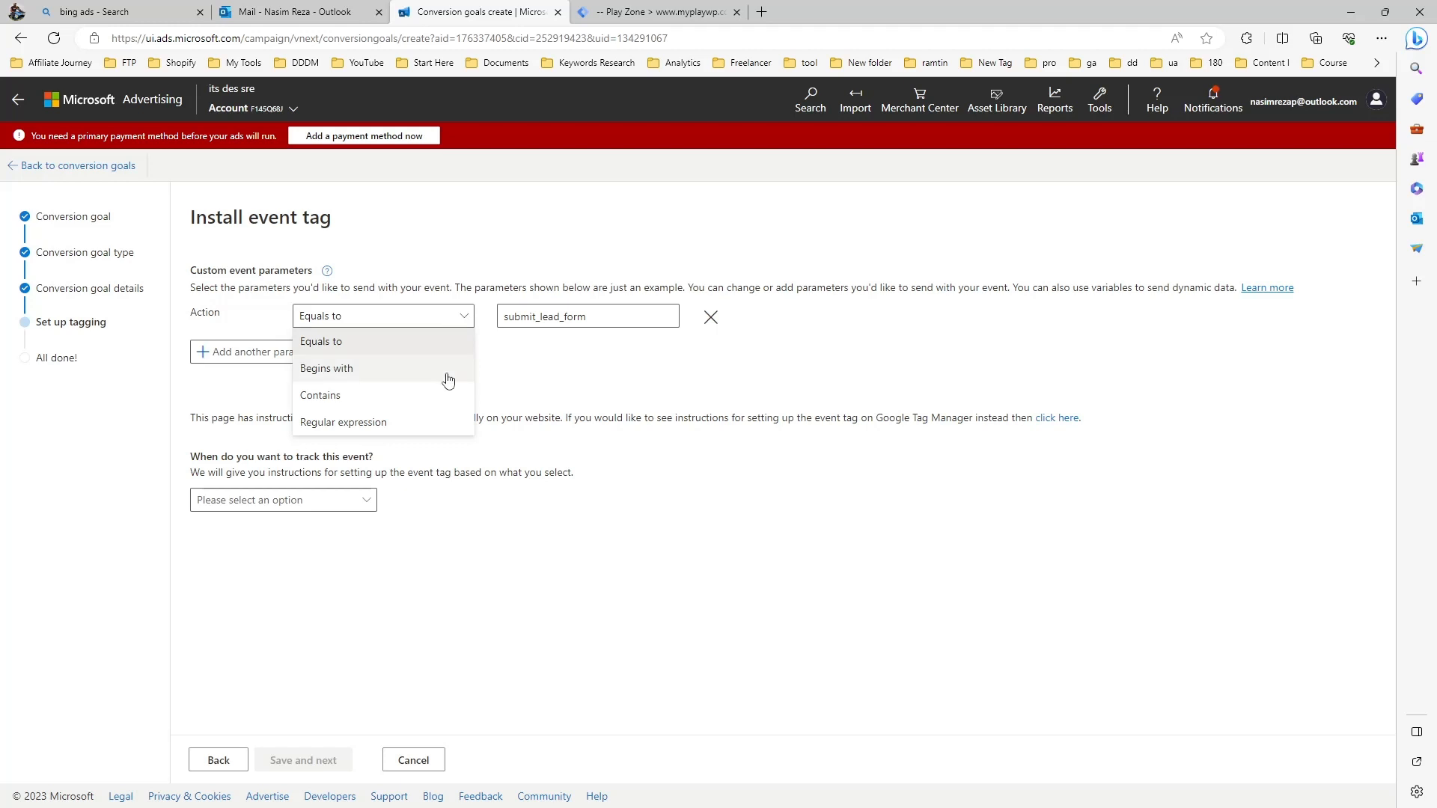
left_click(321, 395)
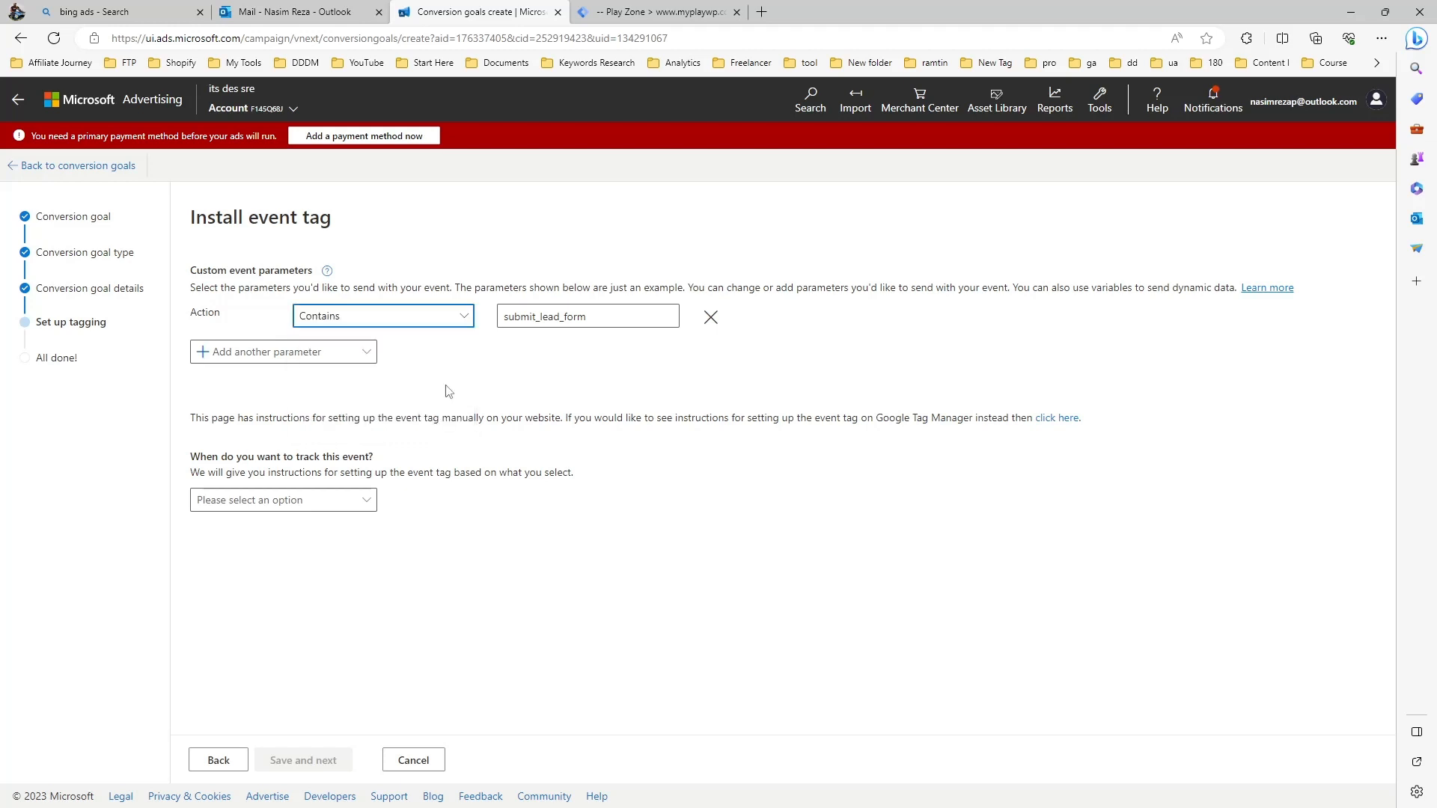
mouse_move(410, 473)
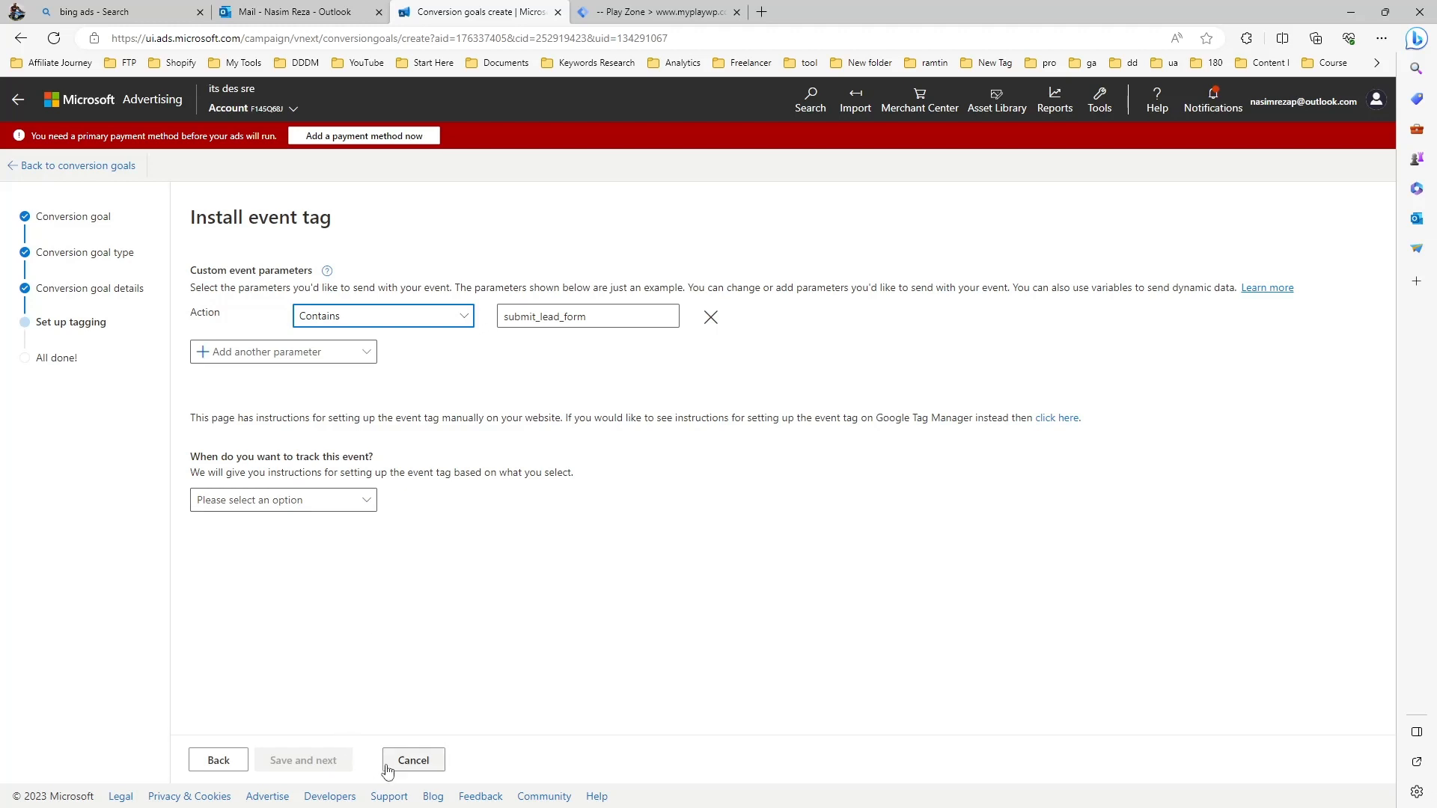
left_click(283, 500)
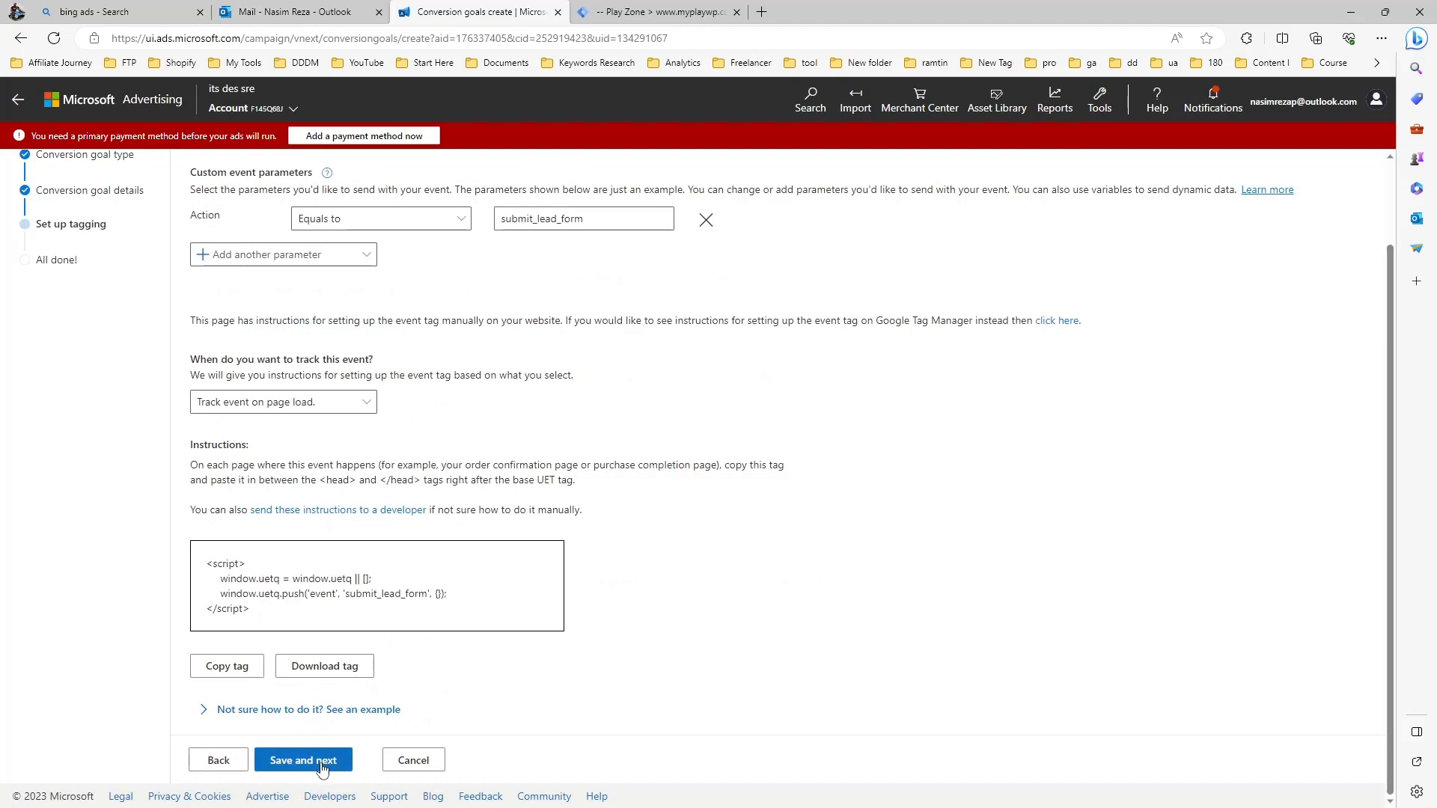
left_click(304, 761)
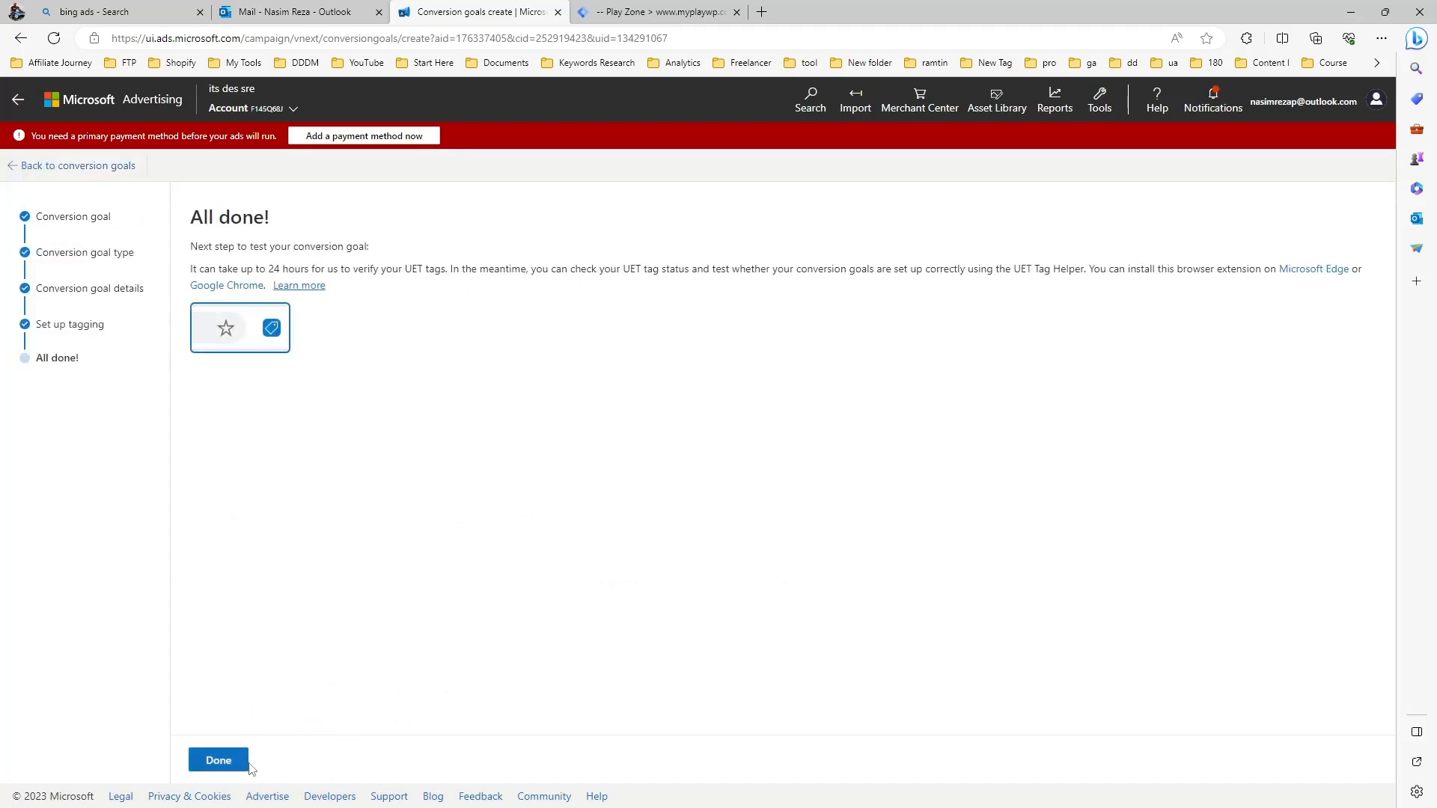
- Finish the goal, read the Unverified status tooltip, and reveal more table columns
left_click(218, 761)
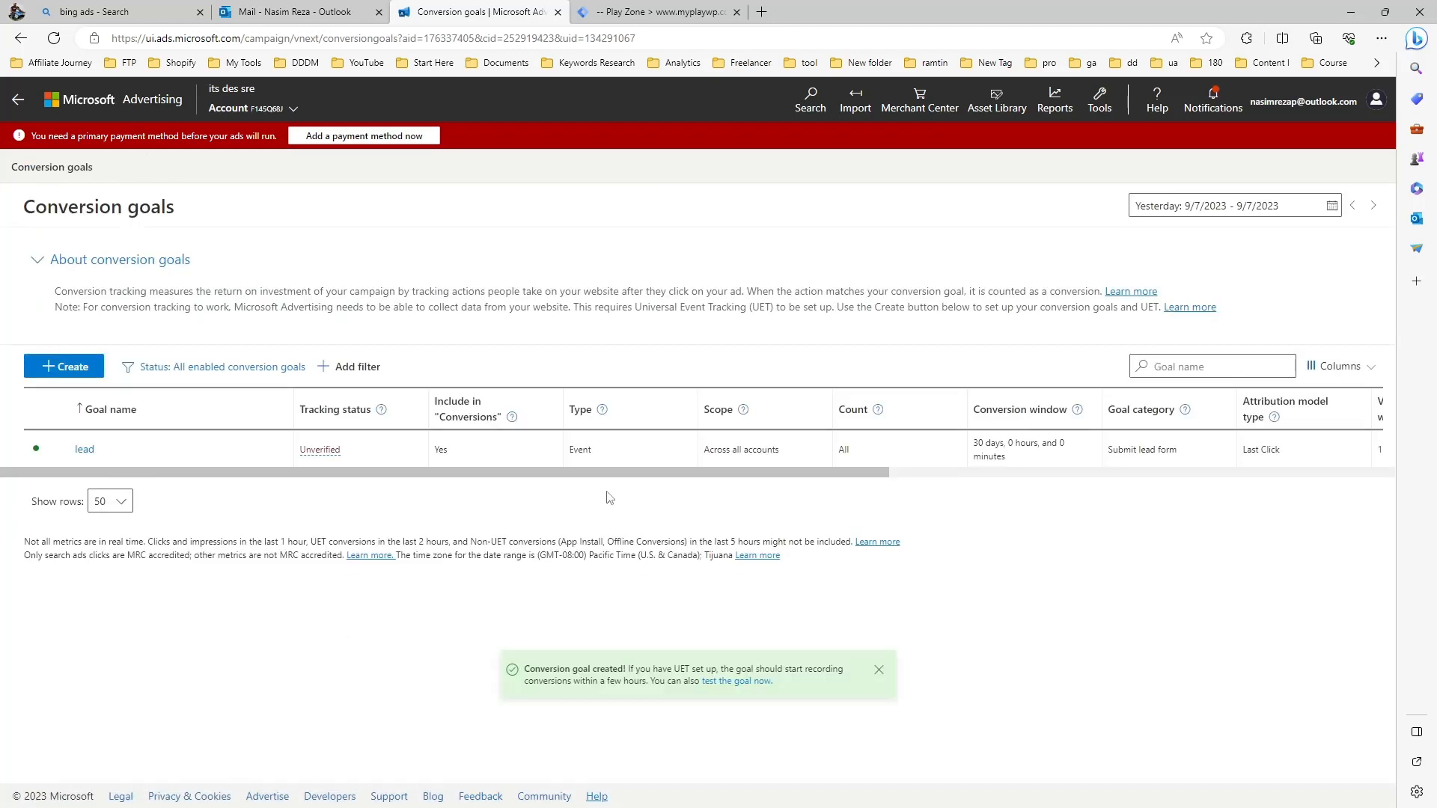
mouse_move(575, 545)
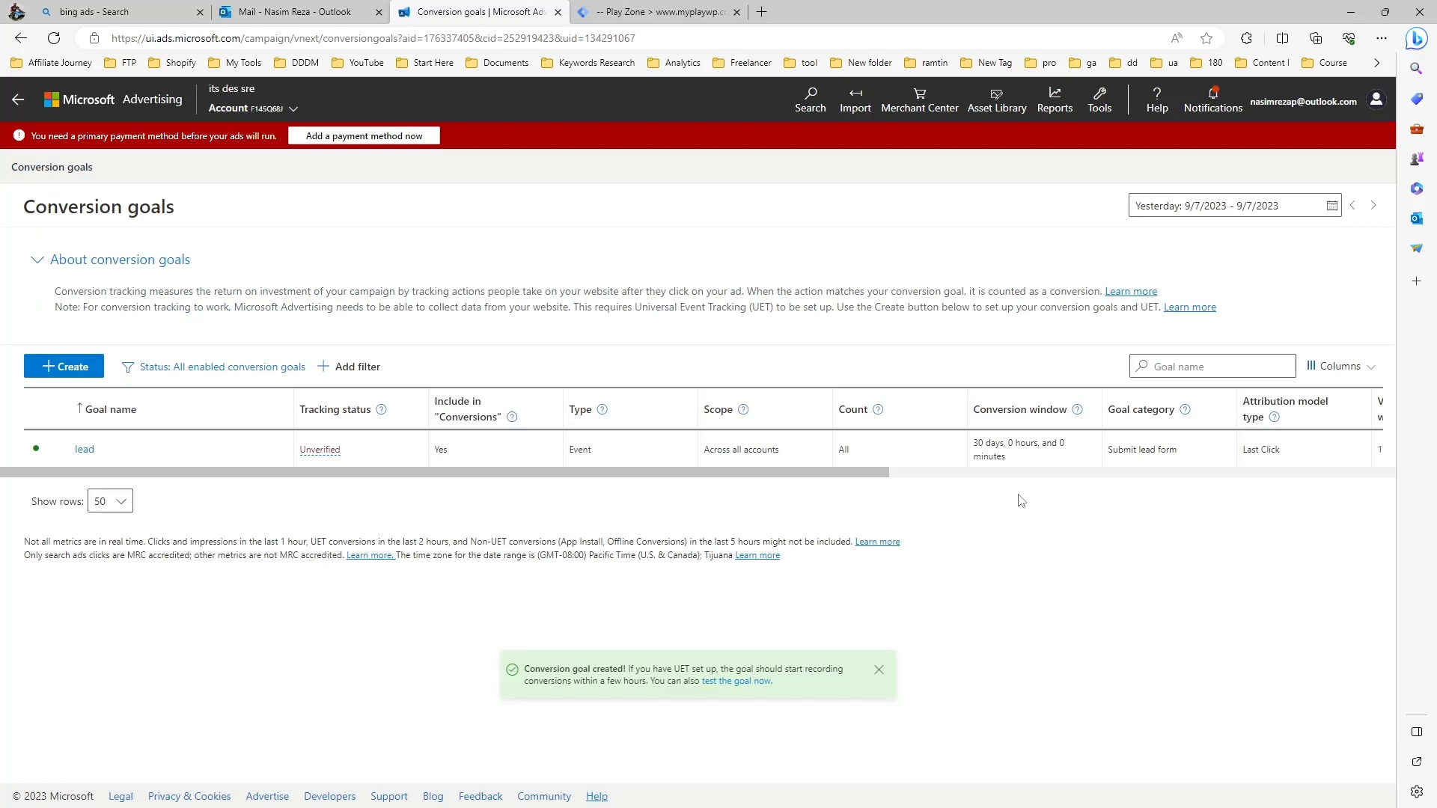
left_click(318, 449)
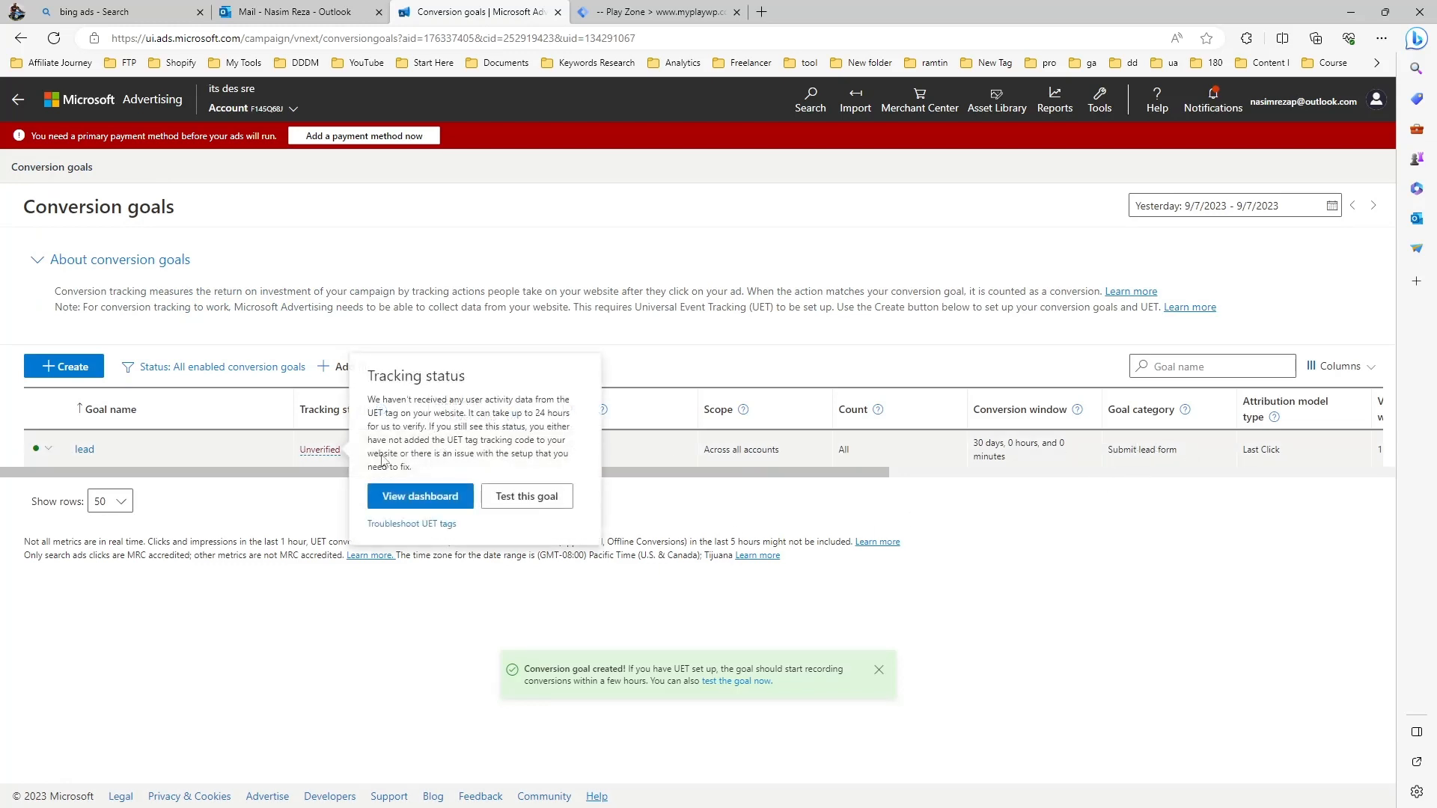
left_click(553, 491)
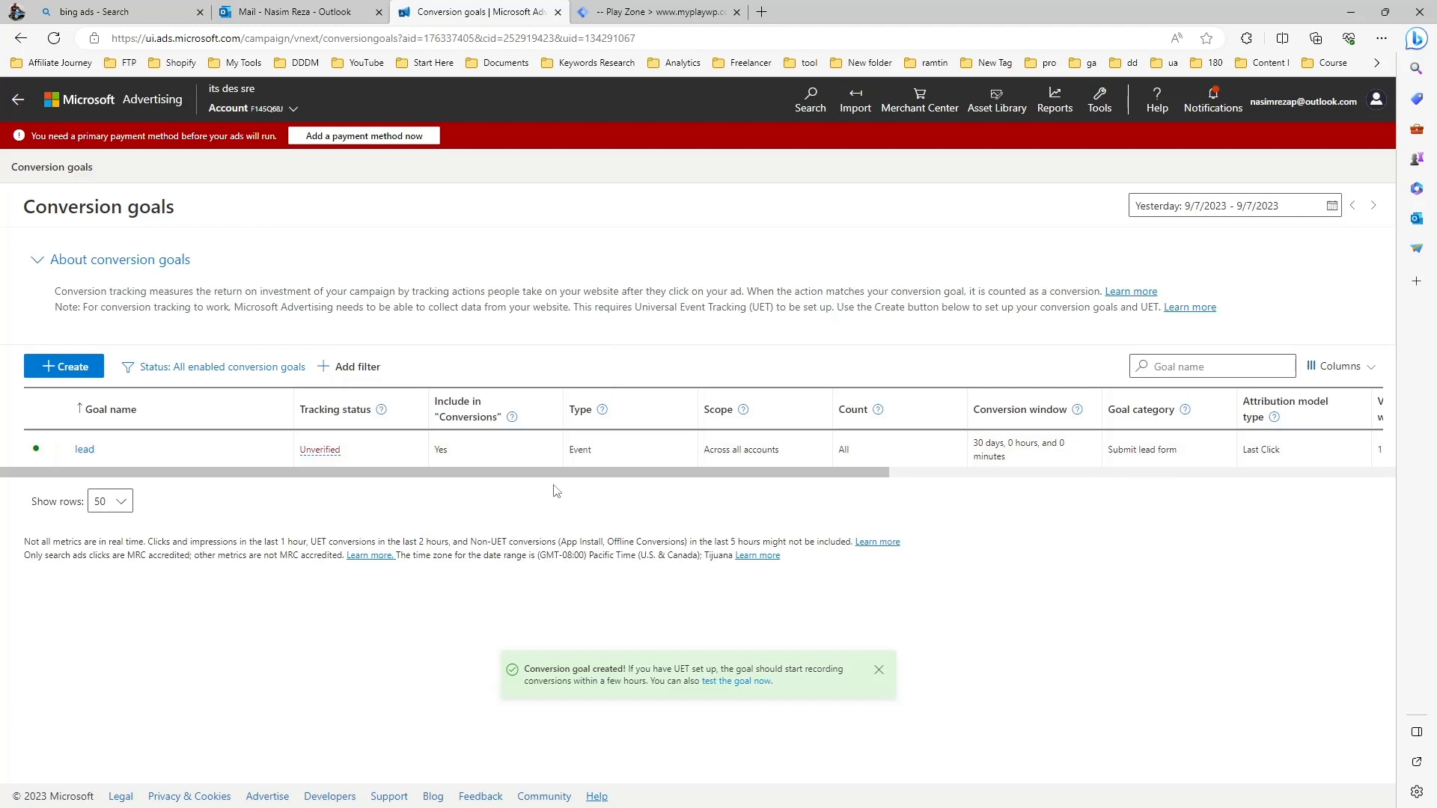
scroll("right", 3)
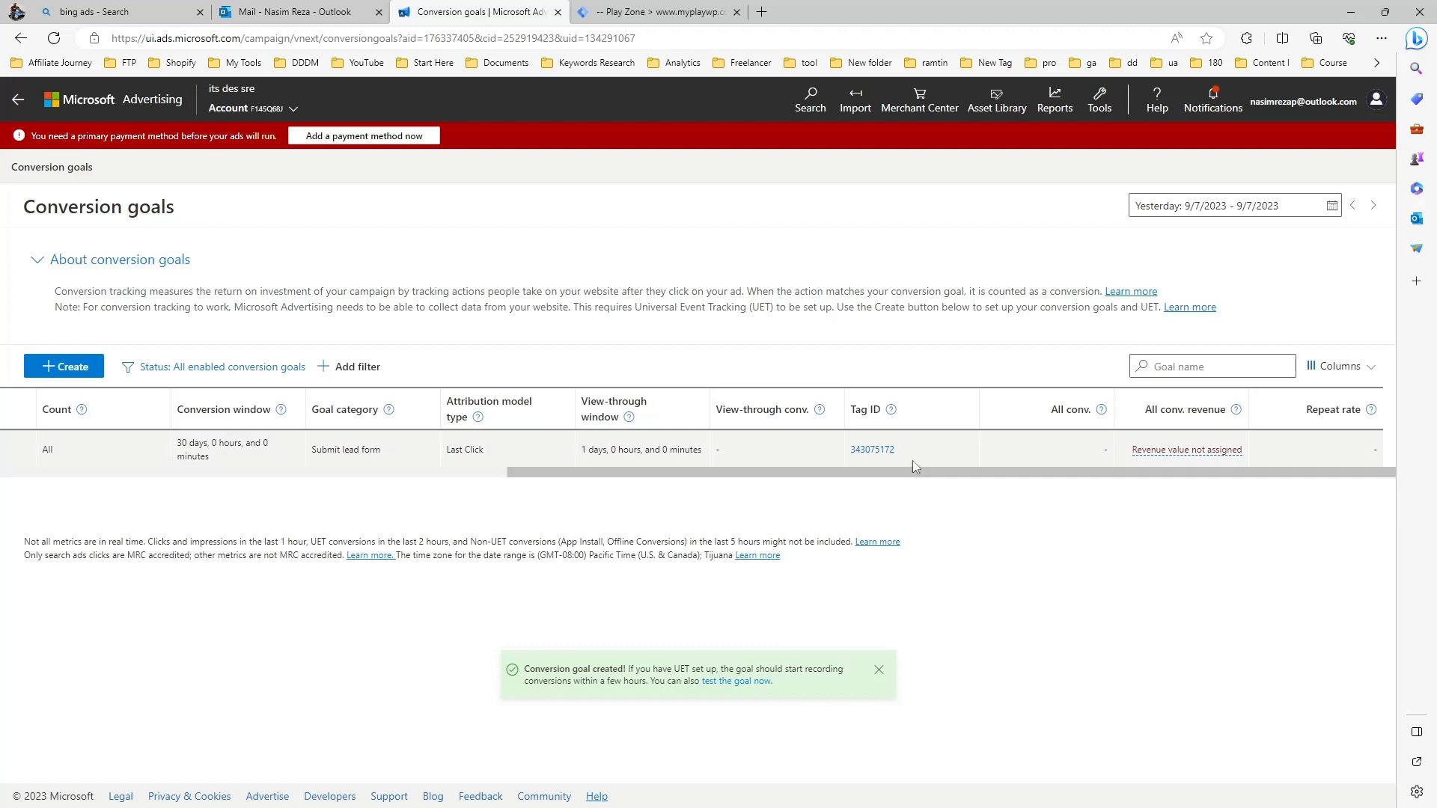
mouse_move(867, 464)
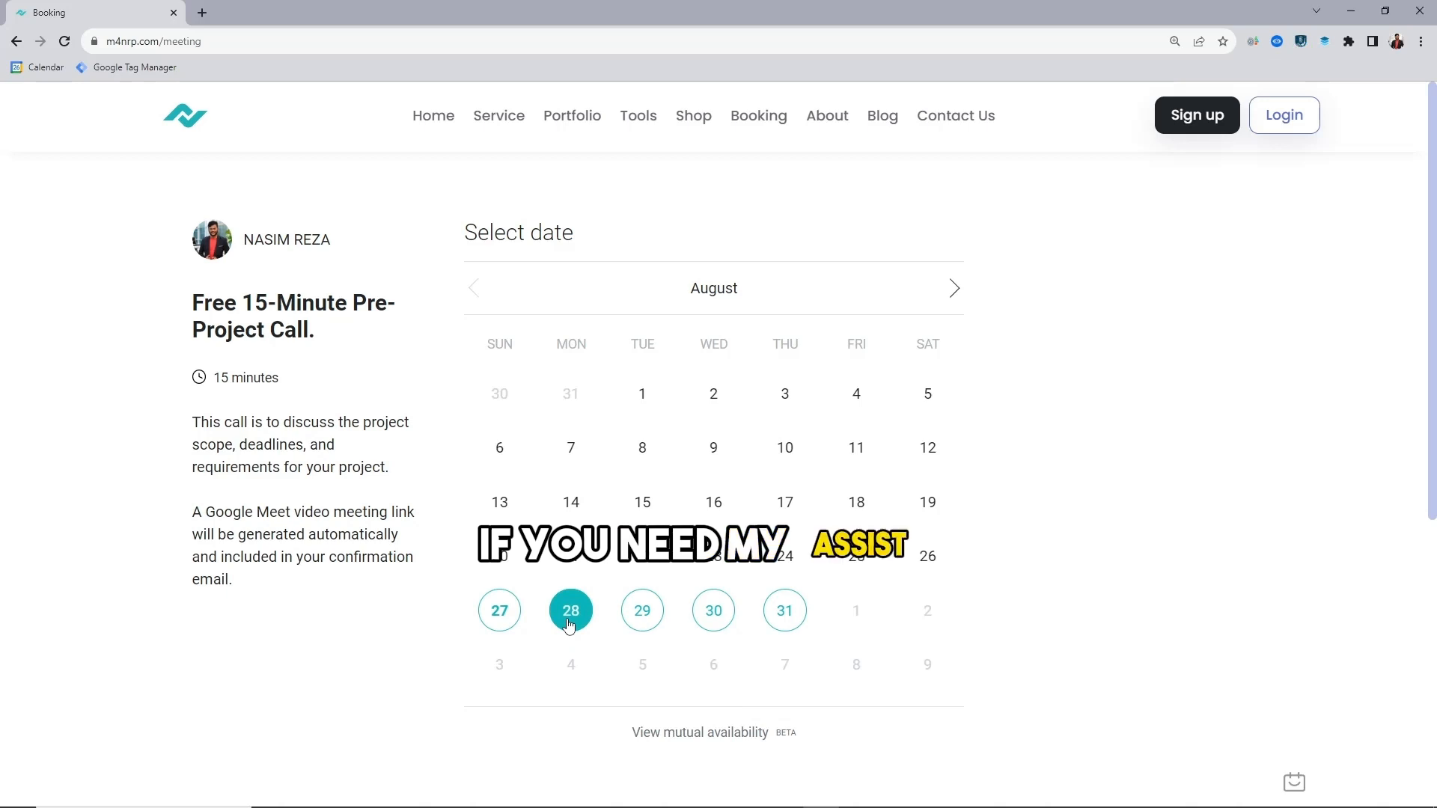
- Choose the Monday, August 28 1:15 am slot for the pre-project call
left_click(1119, 283)
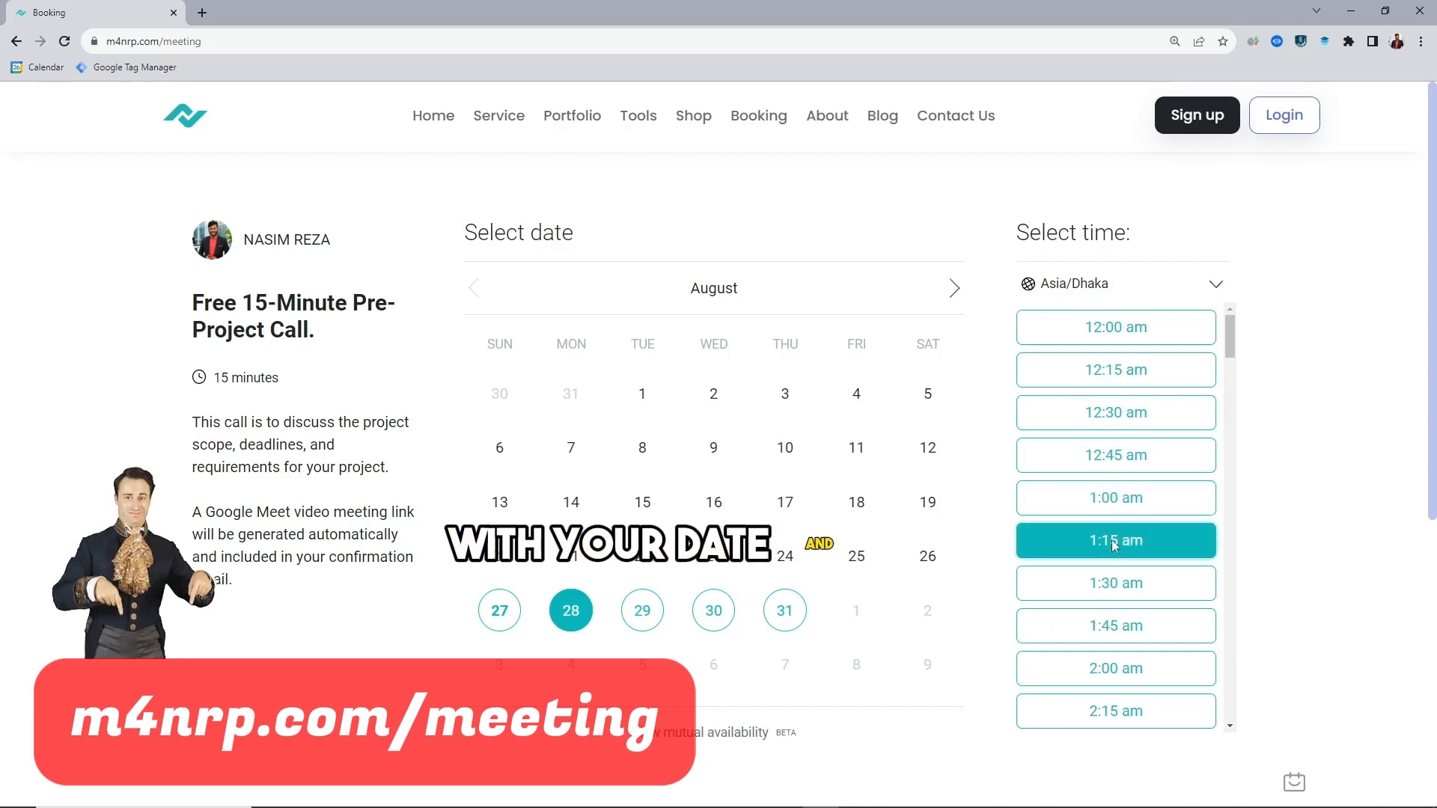
left_click(1114, 541)
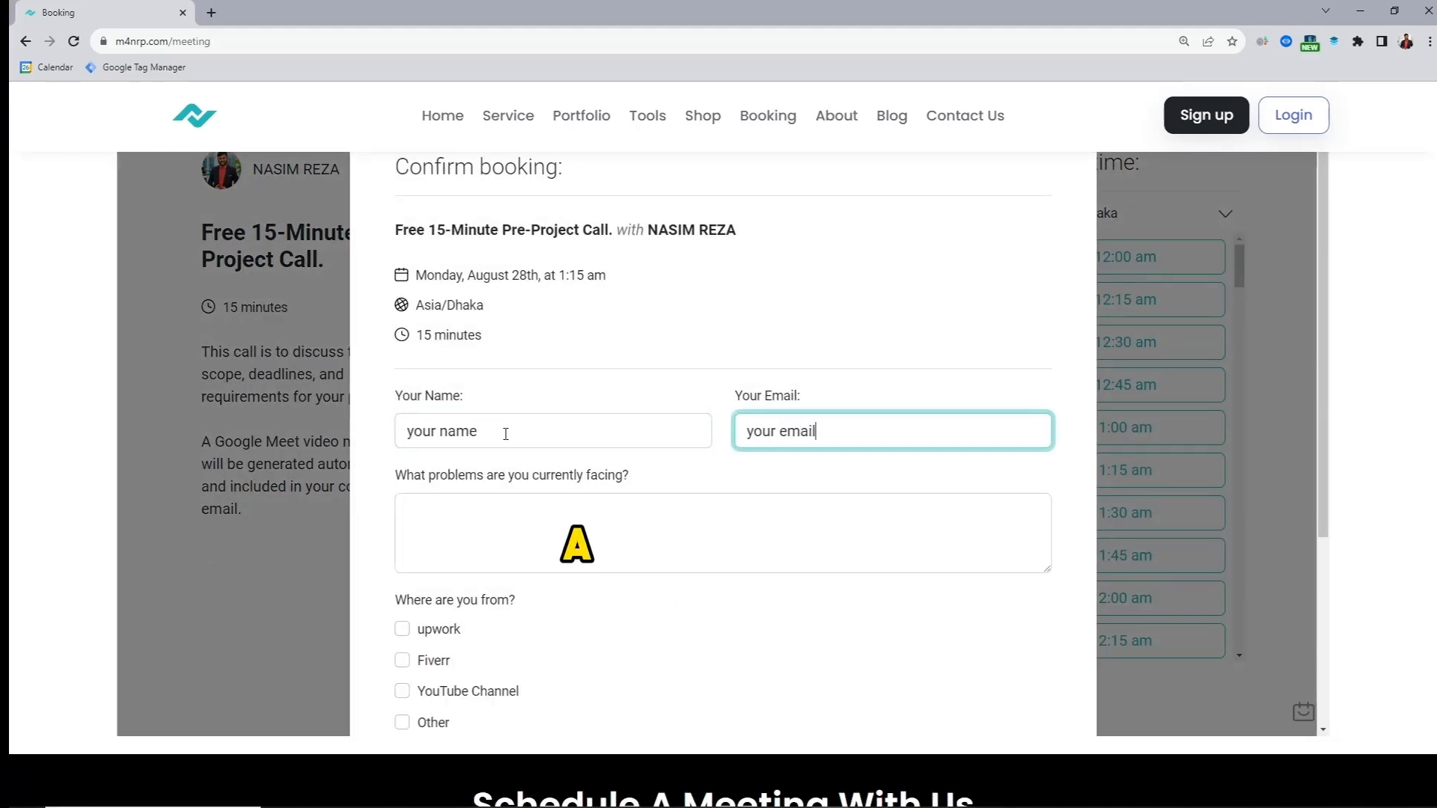